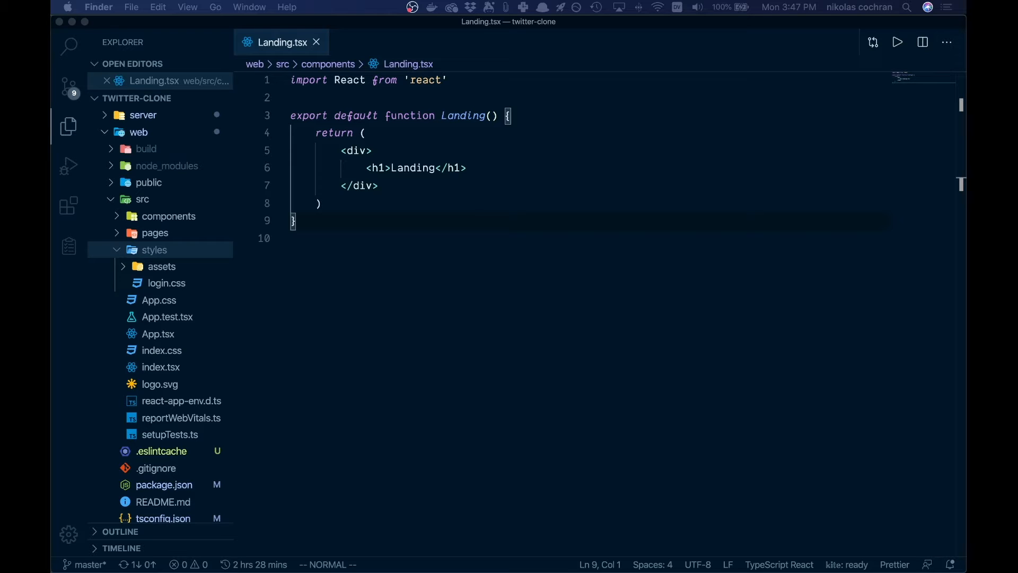
pyautogui.moveTo(765, 189)
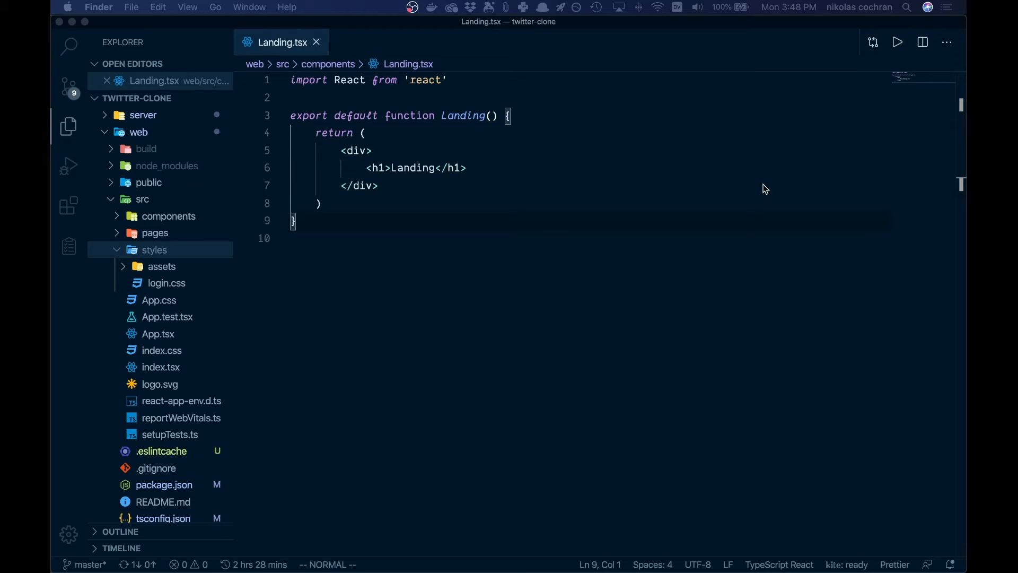
pyautogui.moveTo(671, 182)
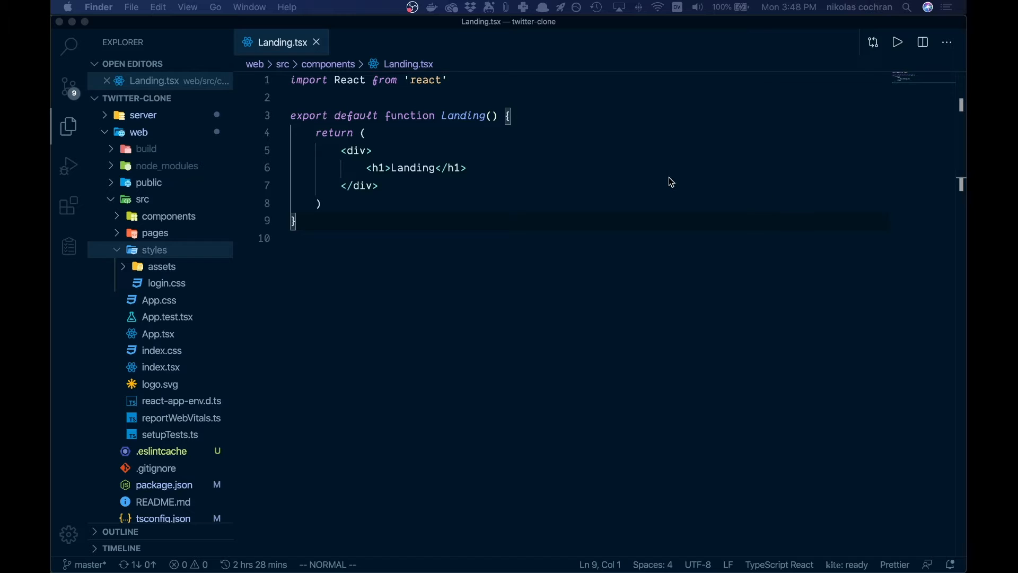
pyautogui.moveTo(661, 183)
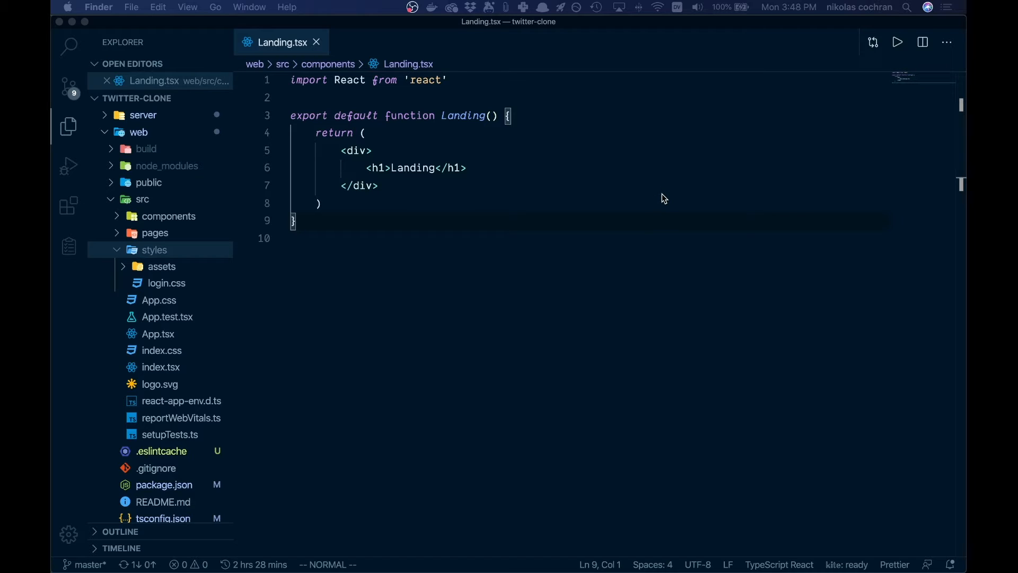
pyautogui.moveTo(465, 234)
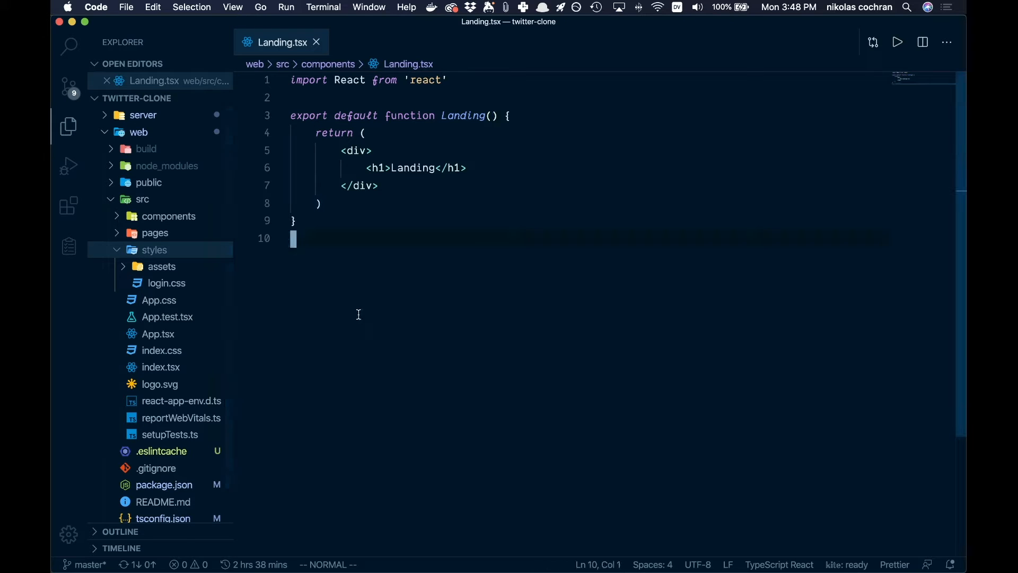
pyautogui.moveTo(397, 315)
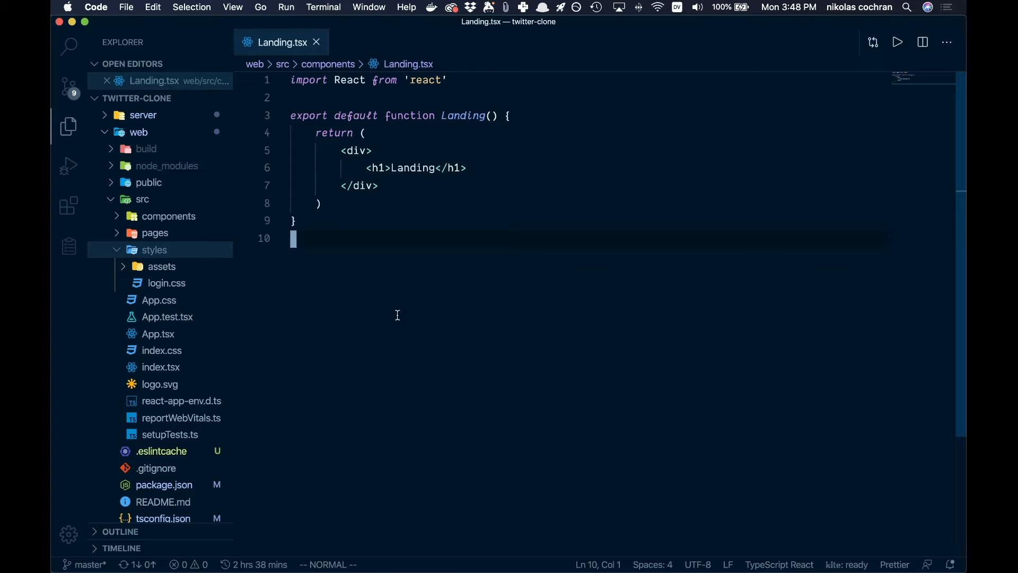
pyautogui.moveTo(567, 287)
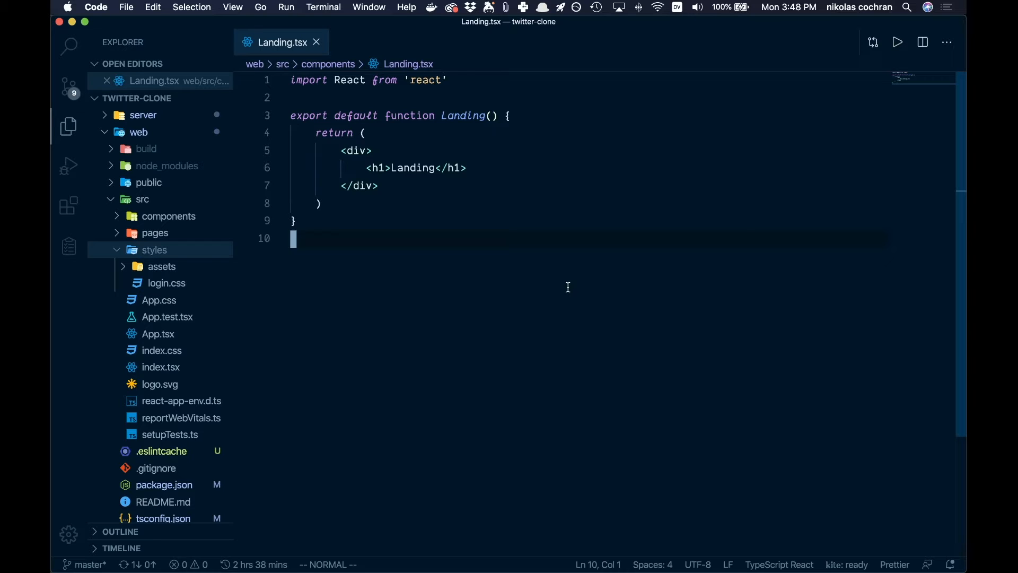
pyautogui.moveTo(513, 198)
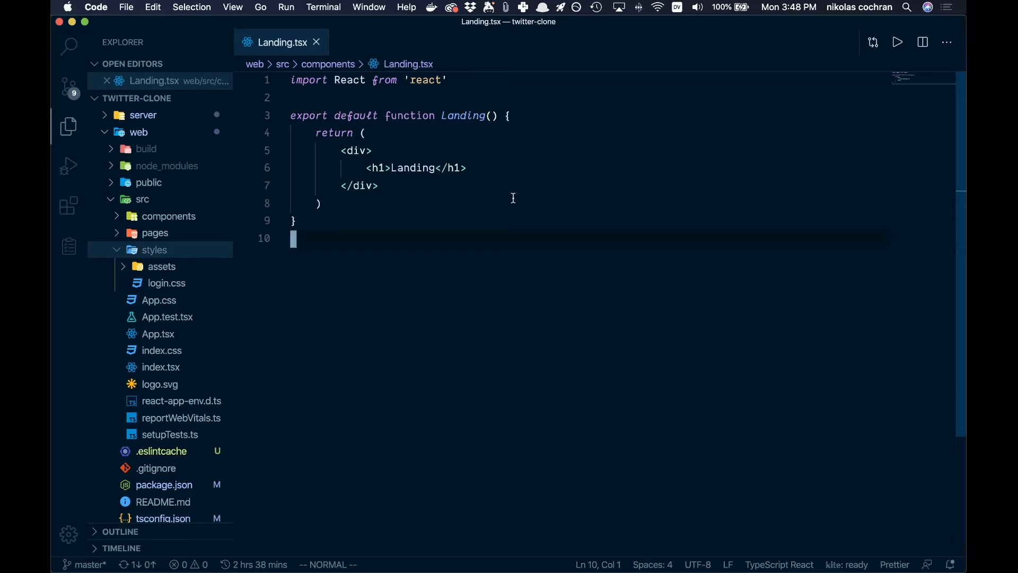
pyautogui.moveTo(601, 390)
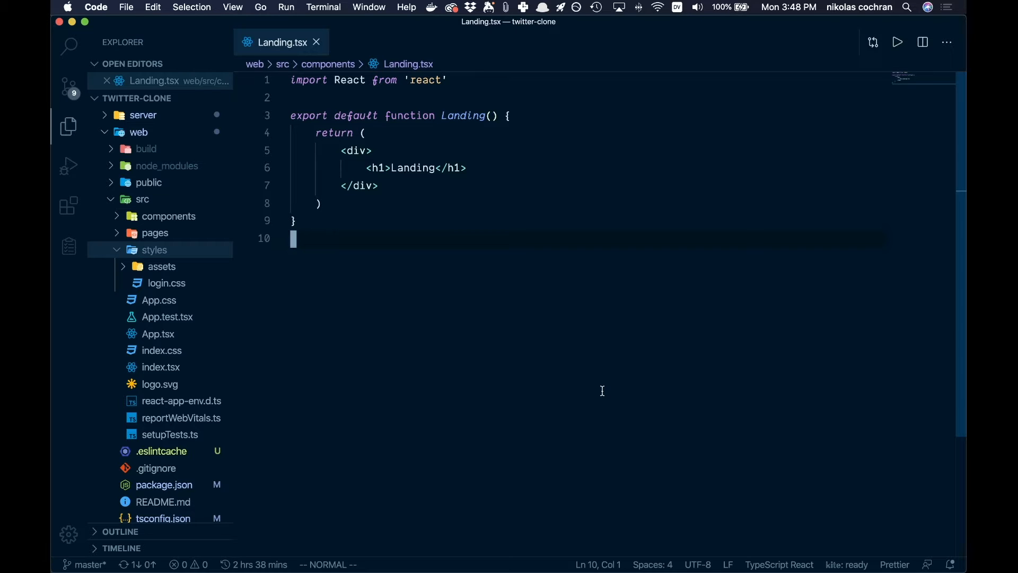
pyautogui.moveTo(604, 396)
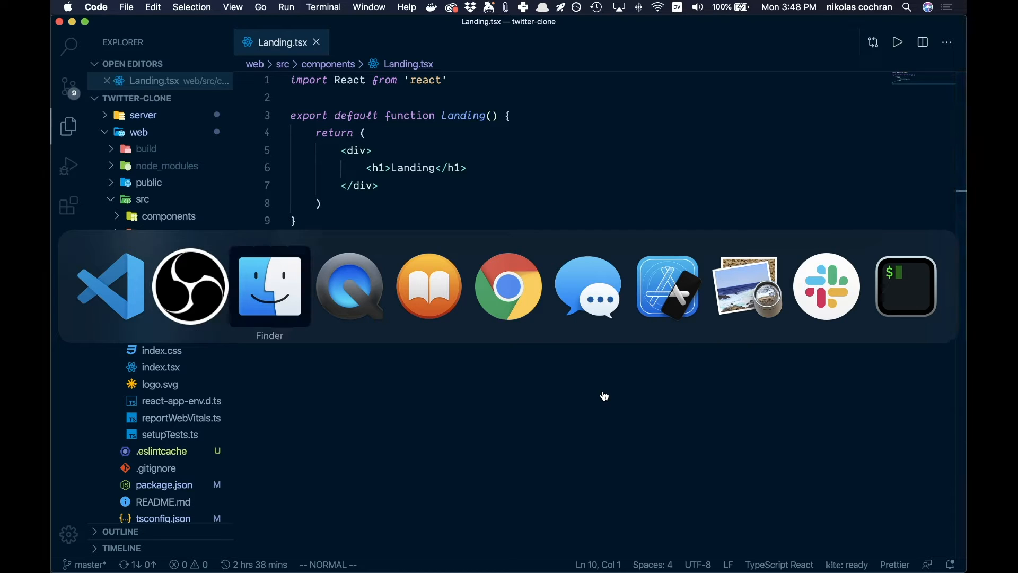
# Step: Copy the link tag for font-awesome 5.15.1's all.min.css from cdnjs
pyautogui.click(508, 286)
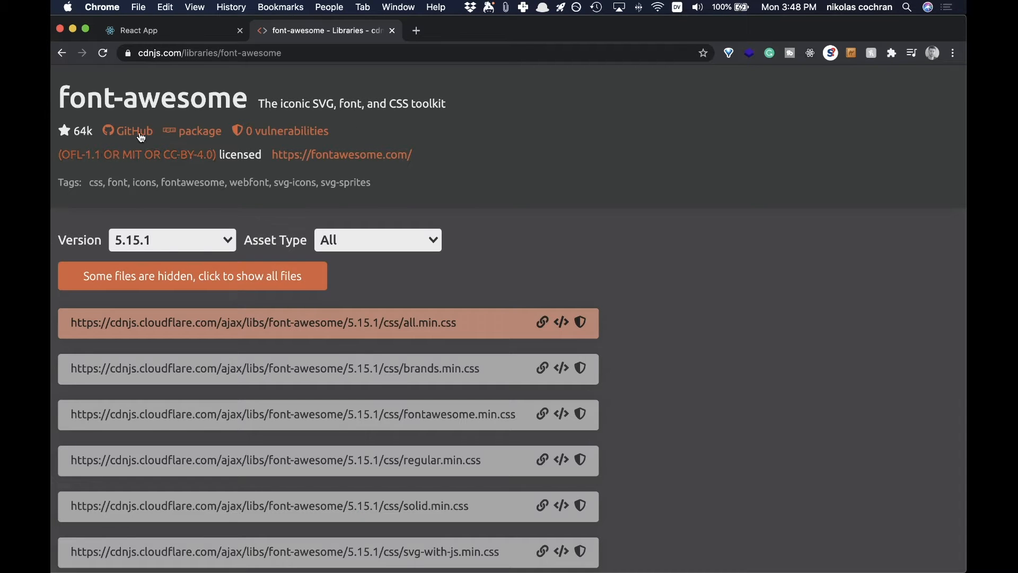
pyautogui.moveTo(527, 109)
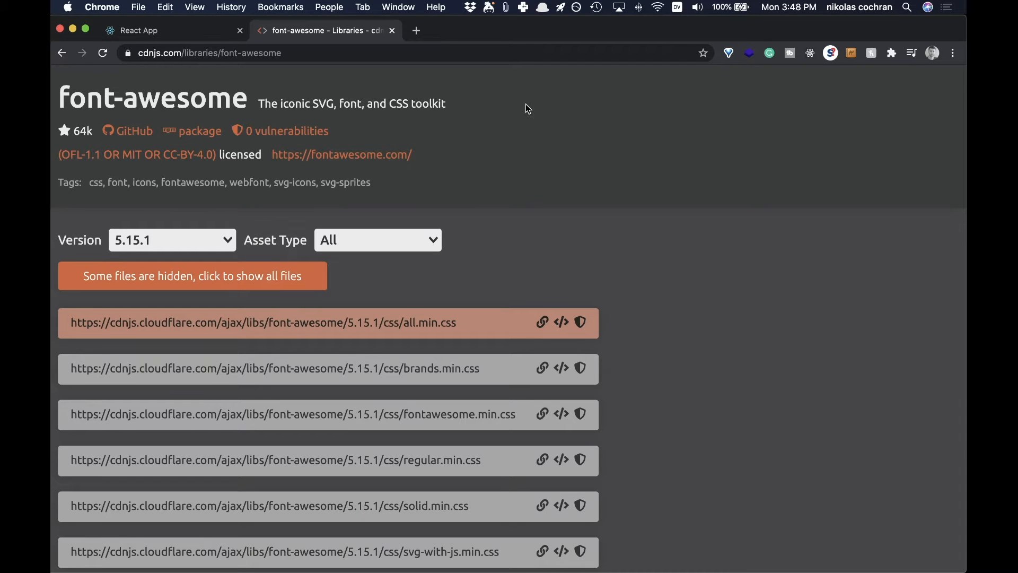
pyautogui.moveTo(601, 188)
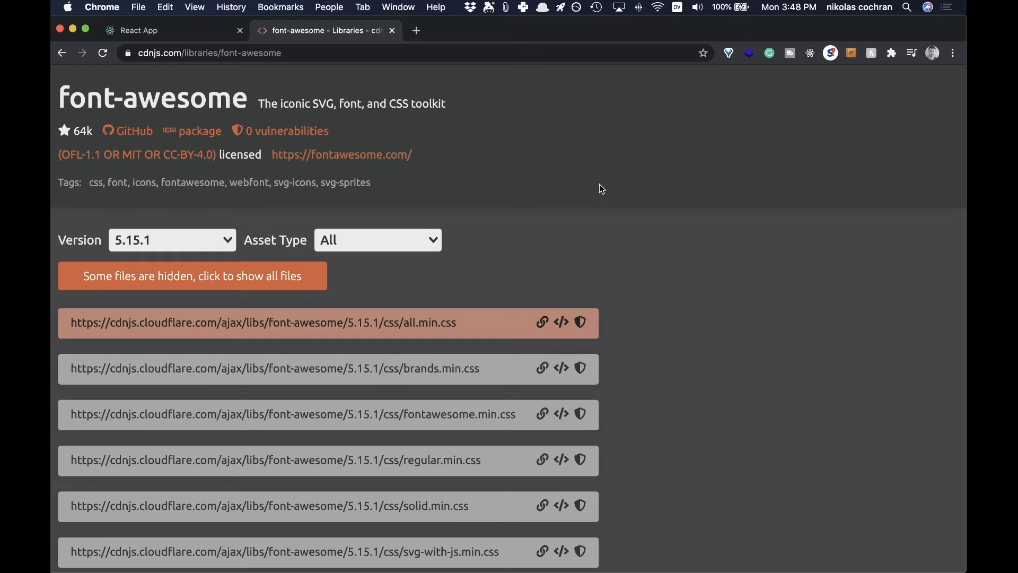
pyautogui.moveTo(629, 210)
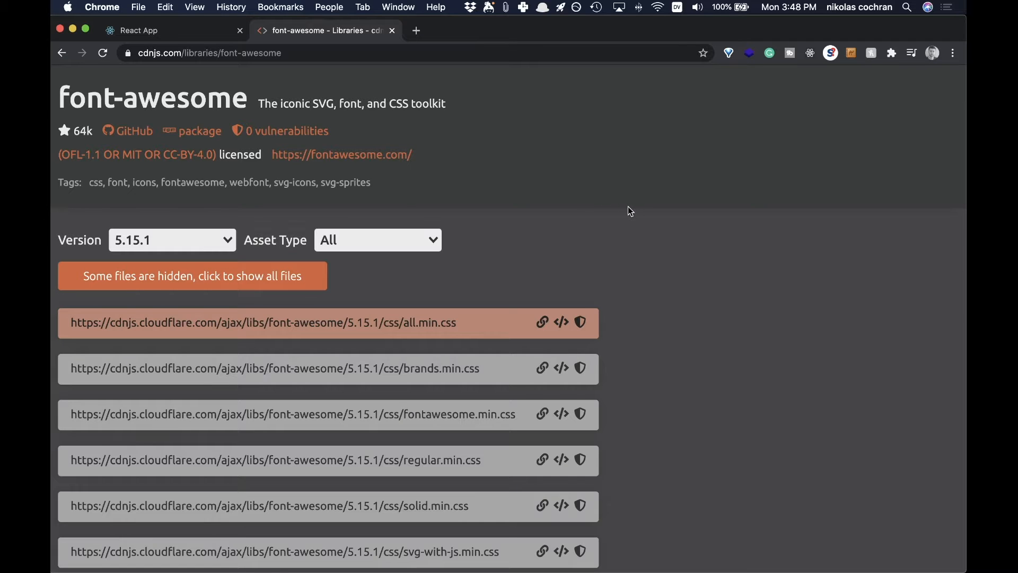
pyautogui.moveTo(565, 331)
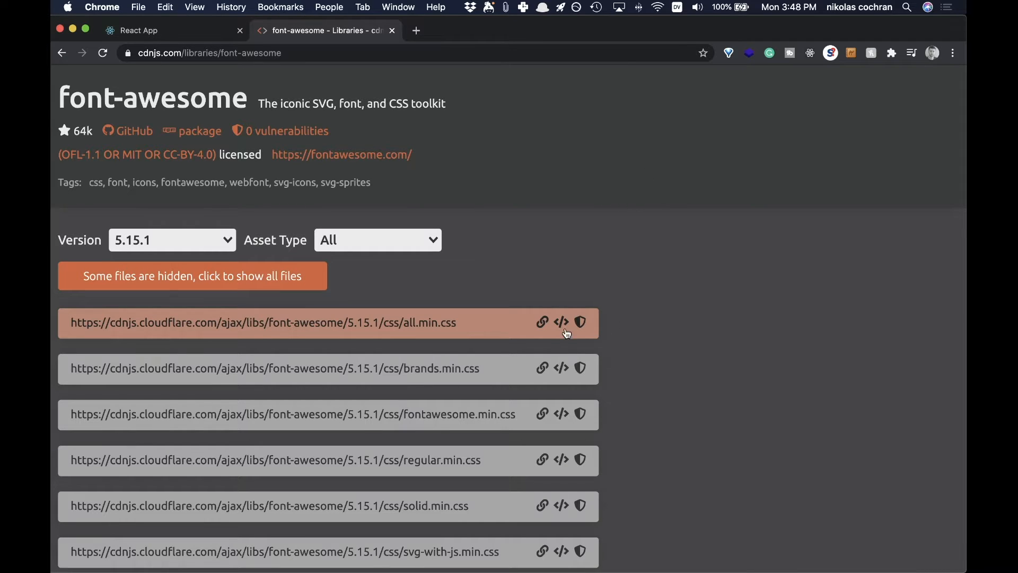
pyautogui.moveTo(710, 253)
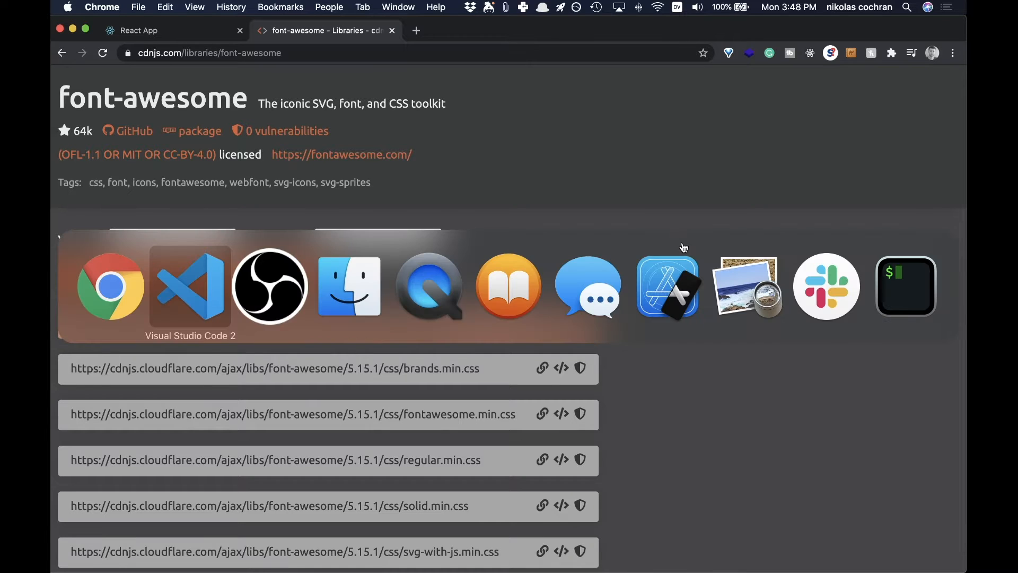
# Step: Paste the font-awesome all.min.css link into public/index.html's head, then return to Landing.tsx
pyautogui.click(190, 286)
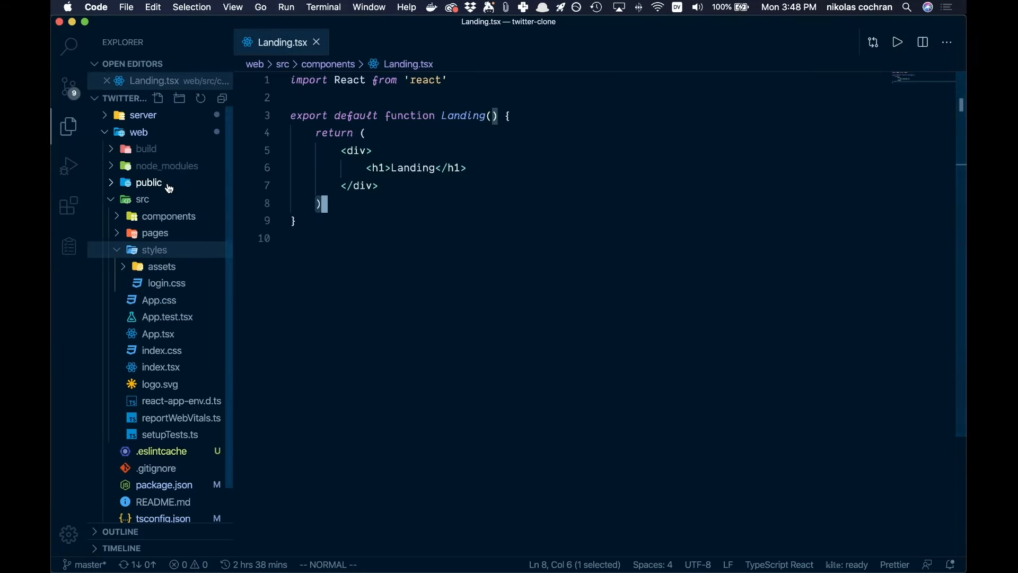
pyautogui.moveTo(154, 234)
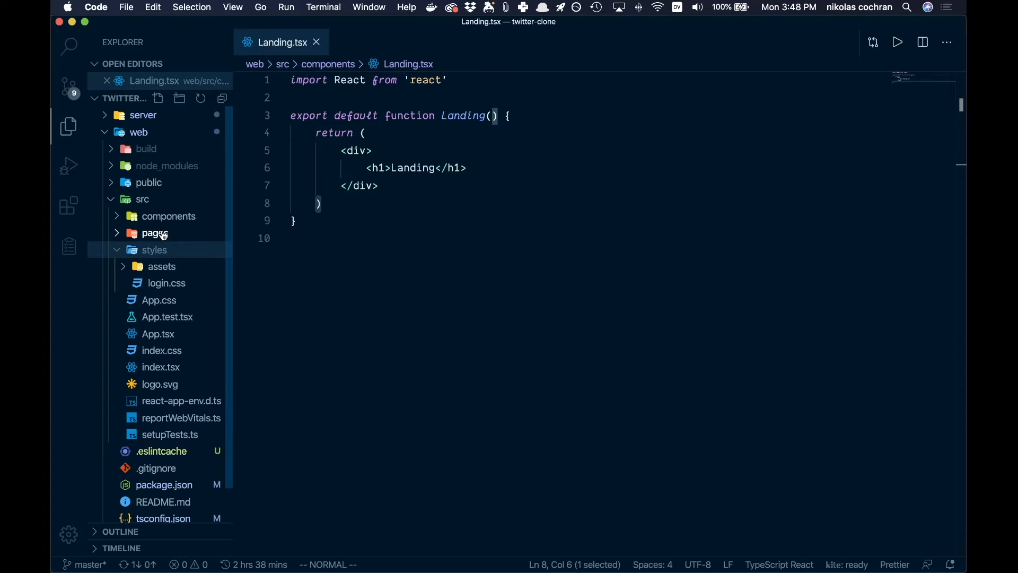
pyautogui.click(149, 183)
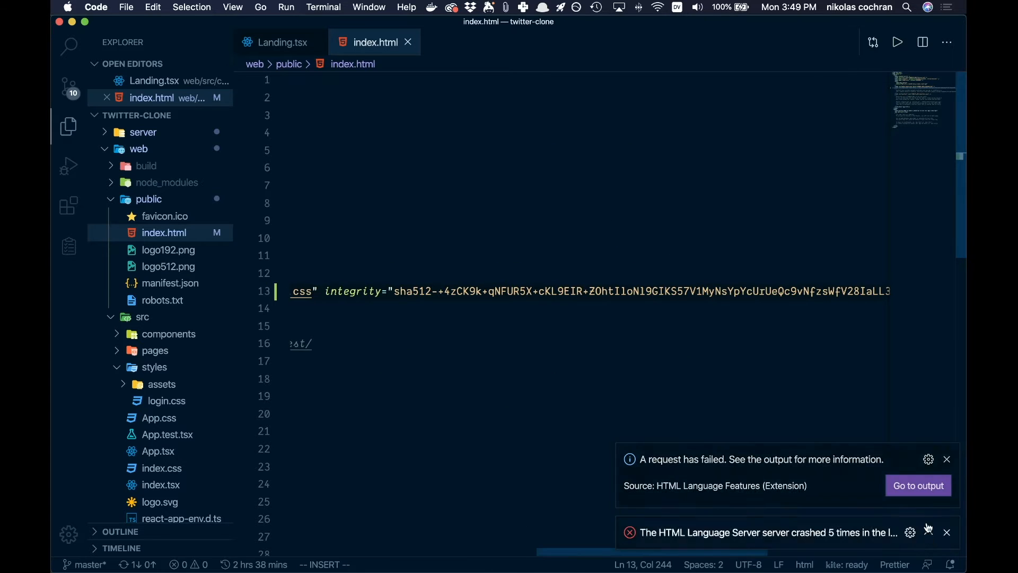
pyautogui.click(918, 485)
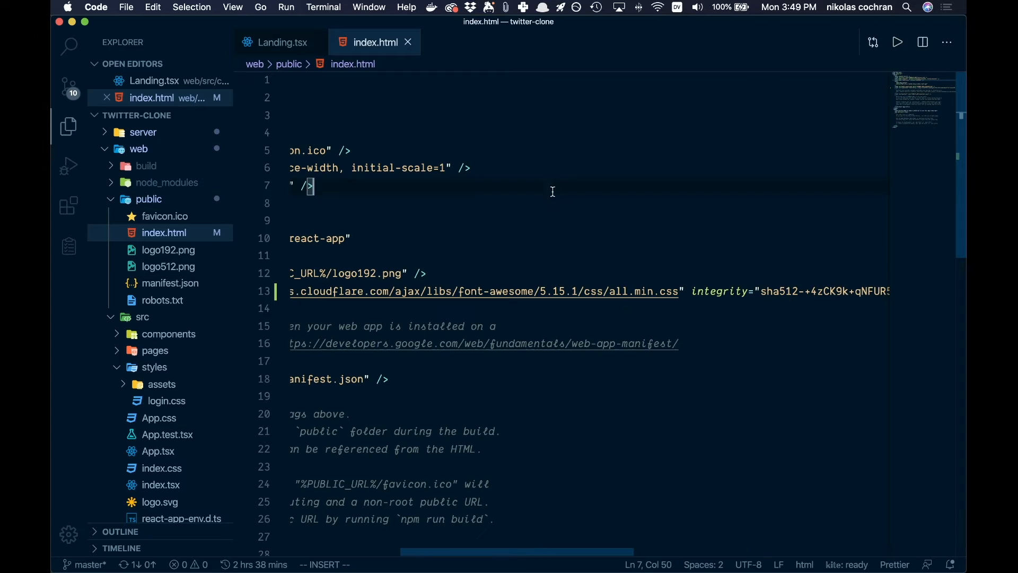
pyautogui.hscroll(-3)
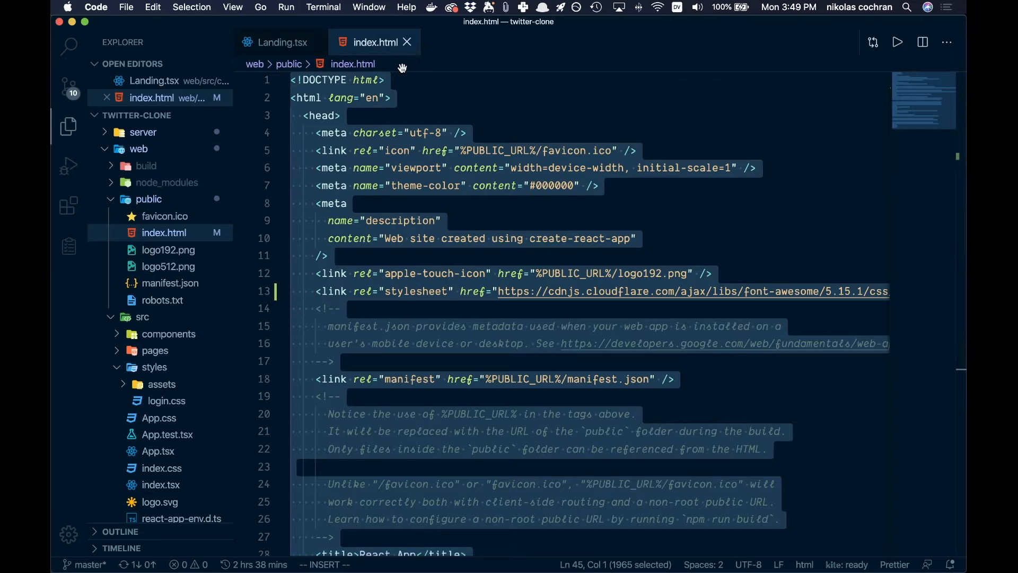
pyautogui.click(284, 42)
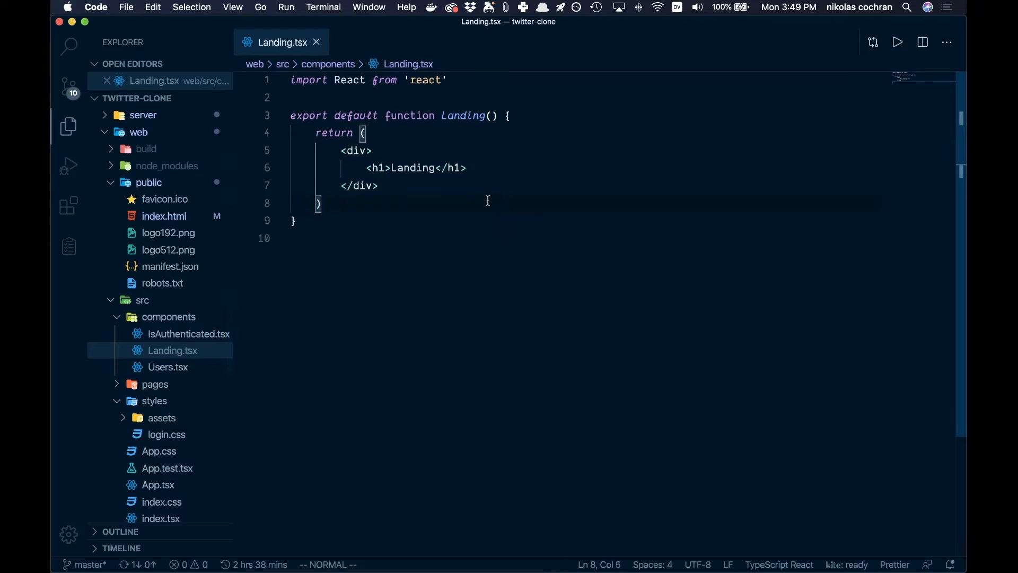
pyautogui.moveTo(634, 160)
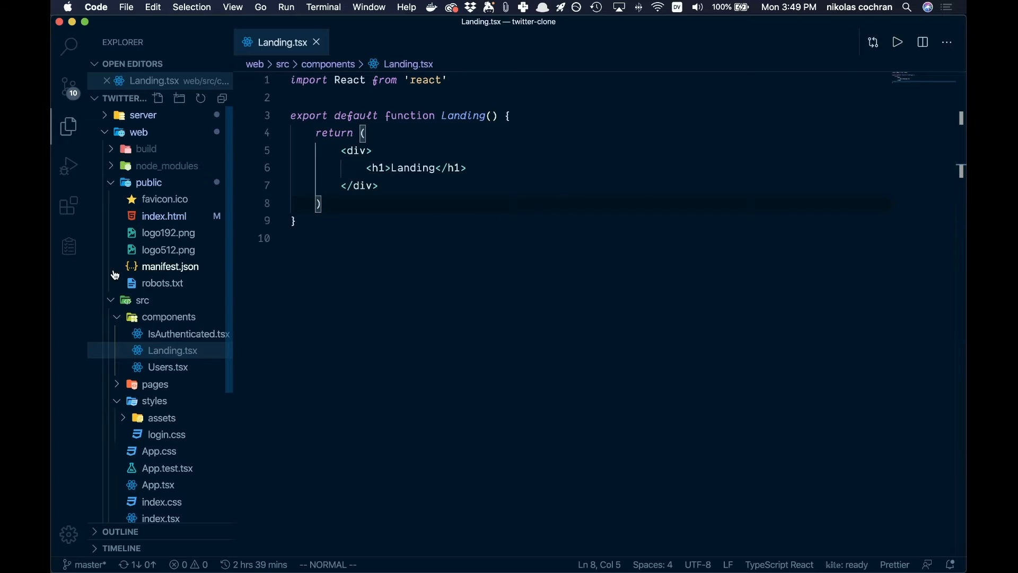
pyautogui.moveTo(358, 243)
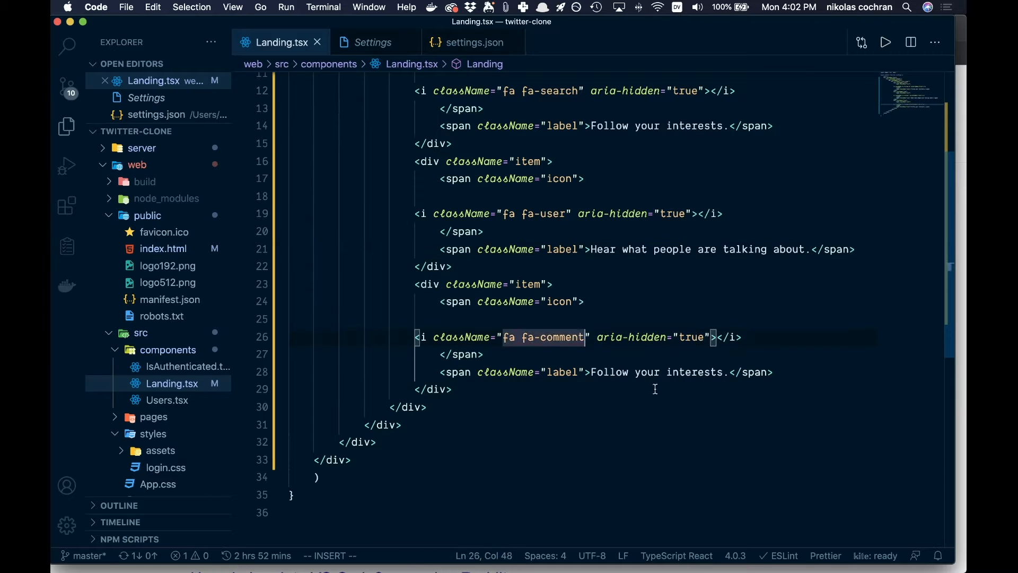
# Step: Add the 'Join the conversation' headline and the sign-up/log-in Link elements
pyautogui.write('Join the conversation')
pyautogui.write('<span></span>')
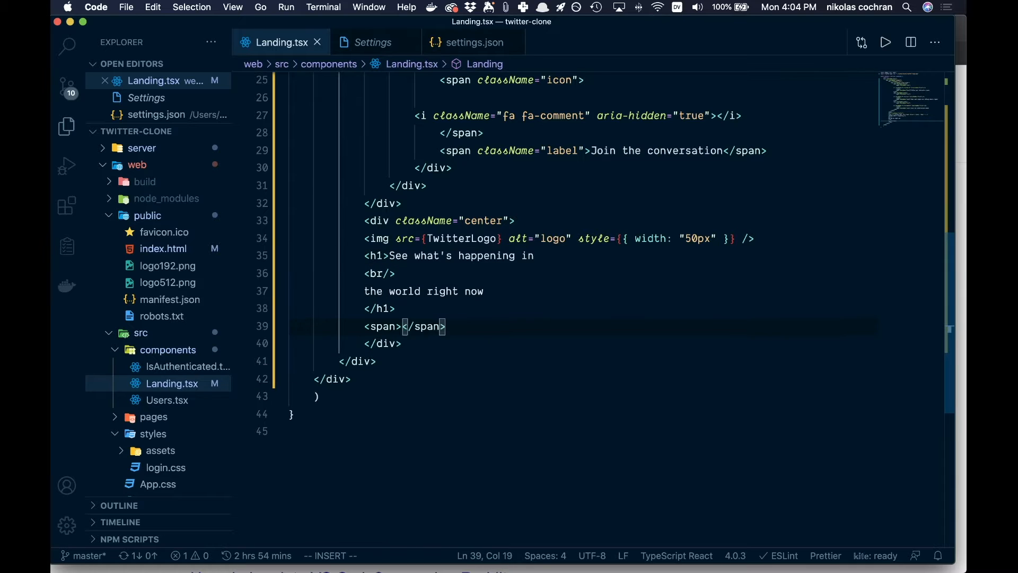
pyautogui.write("Link} from 'react-router-dom")
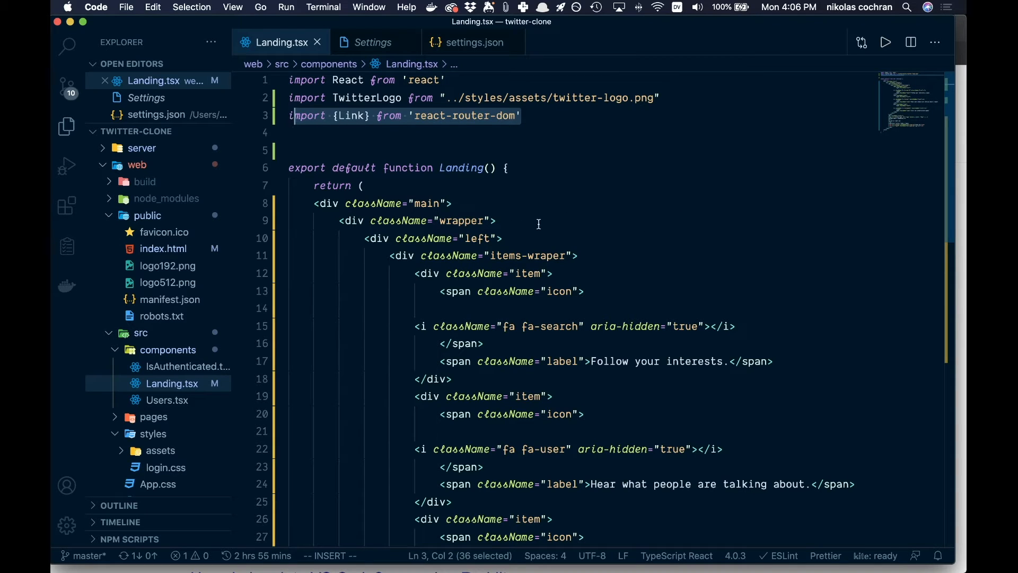
pyautogui.moveTo(435, 206)
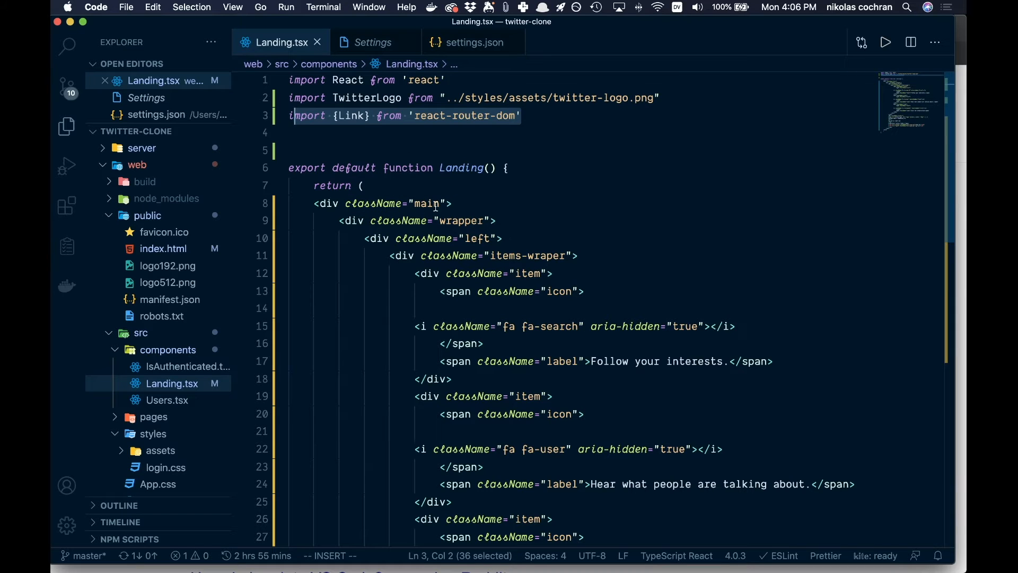
pyautogui.moveTo(428, 207)
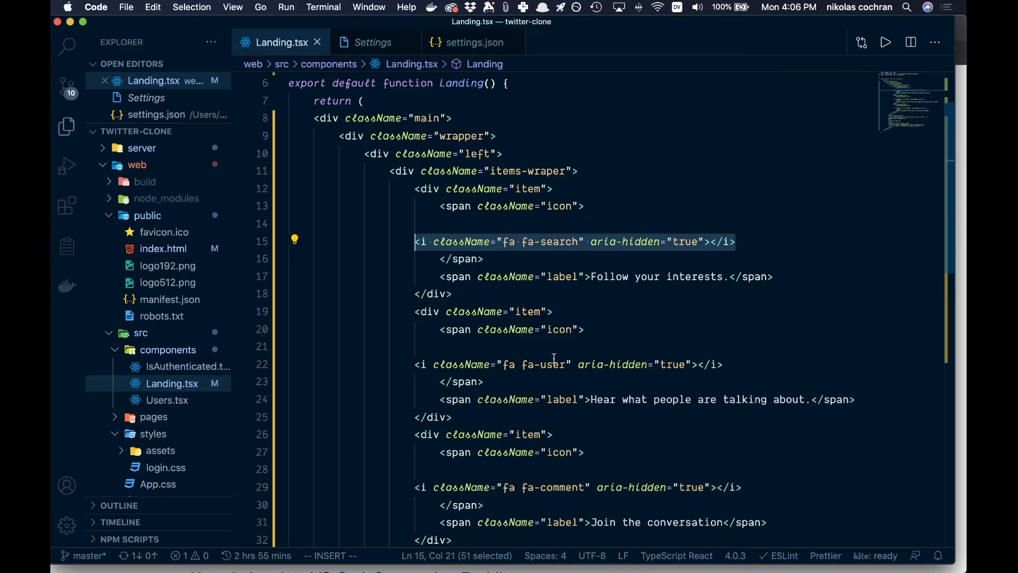
pyautogui.moveTo(611, 299)
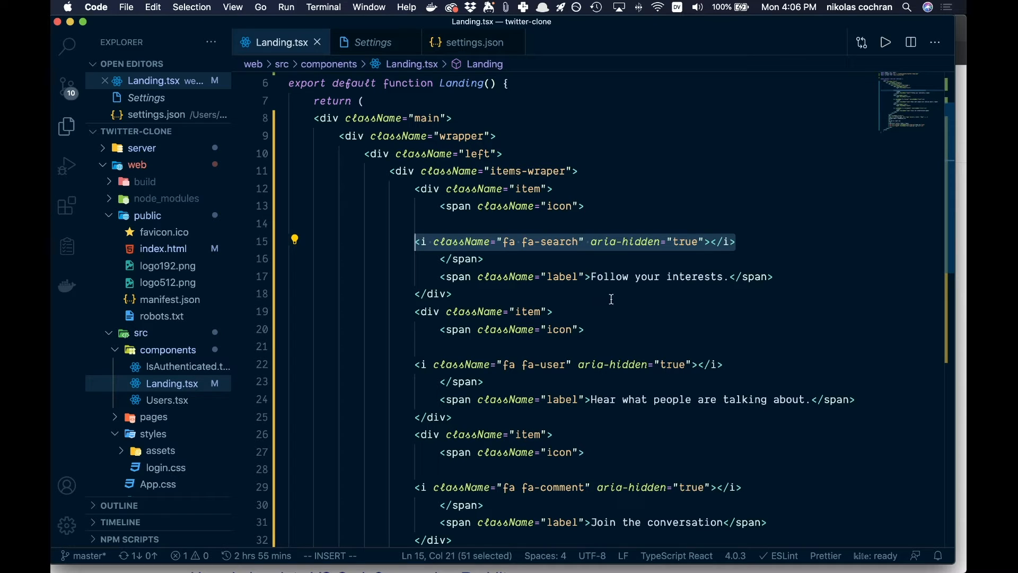
pyautogui.moveTo(682, 206)
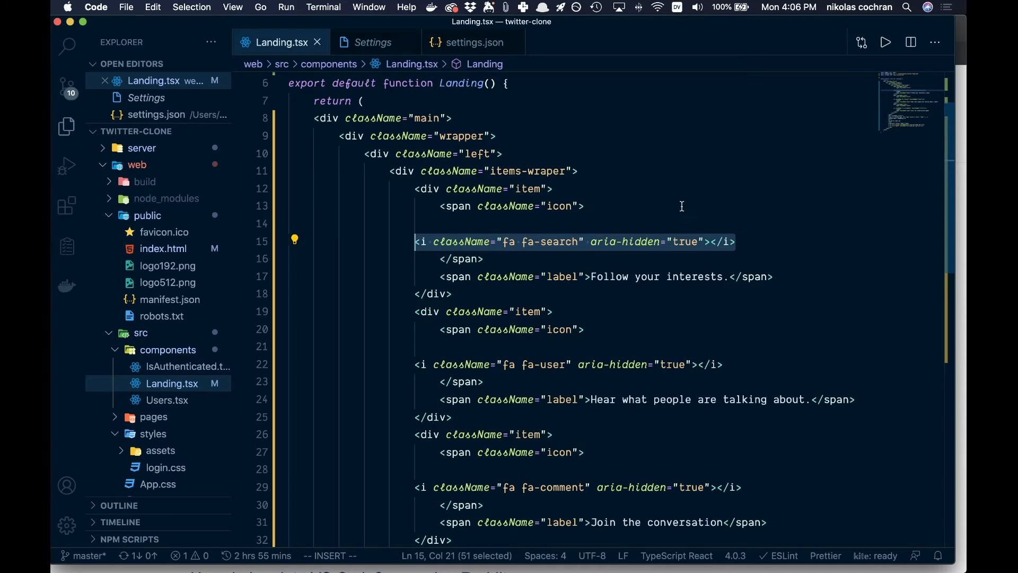
# Step: Nest each <i> icon inside its icon span, group the imports and format Landing.tsx
pyautogui.scroll(-3)
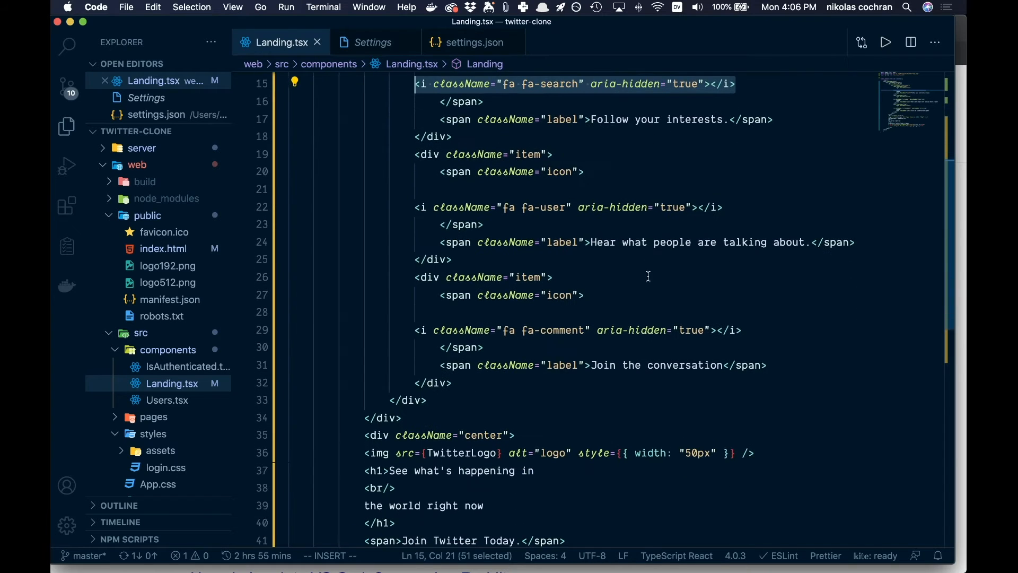
pyautogui.scroll(-3)
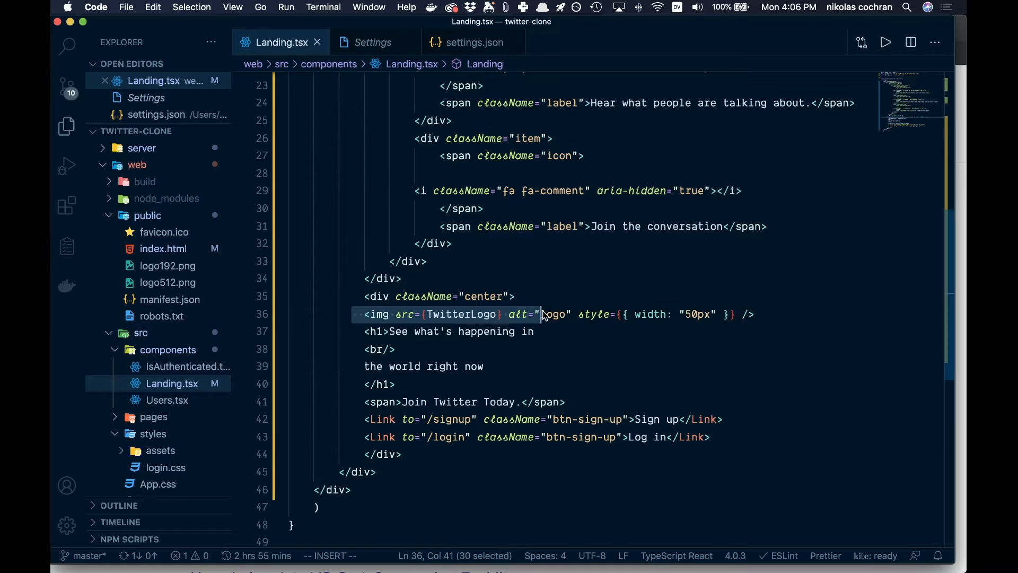
pyautogui.scroll(3)
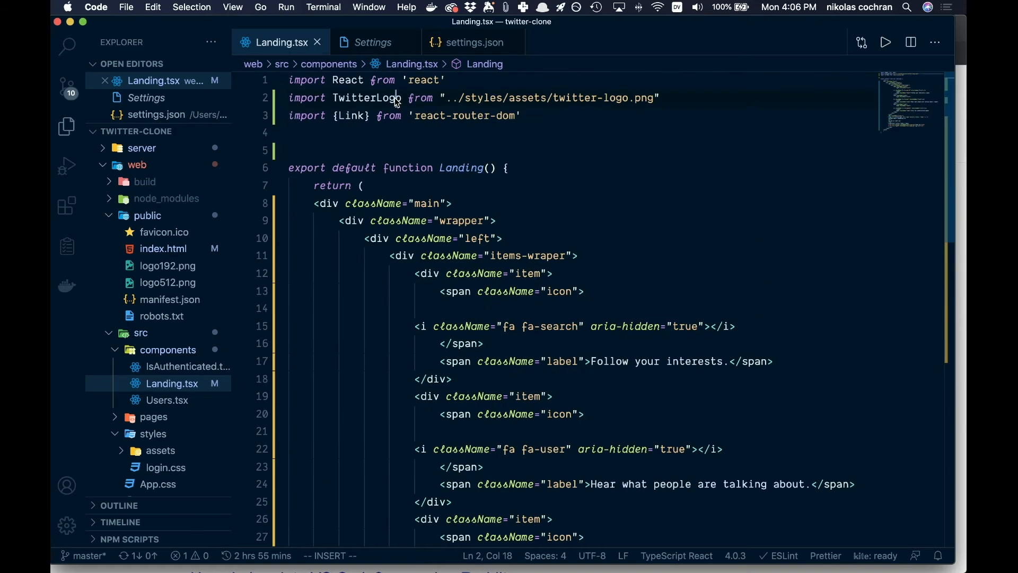
pyautogui.scroll(-3)
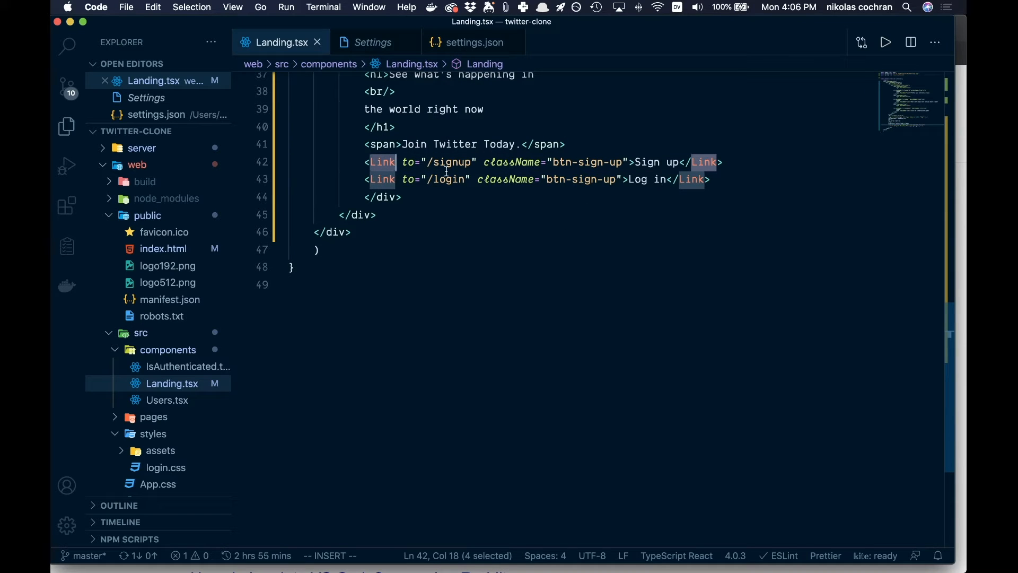
pyautogui.click(552, 250)
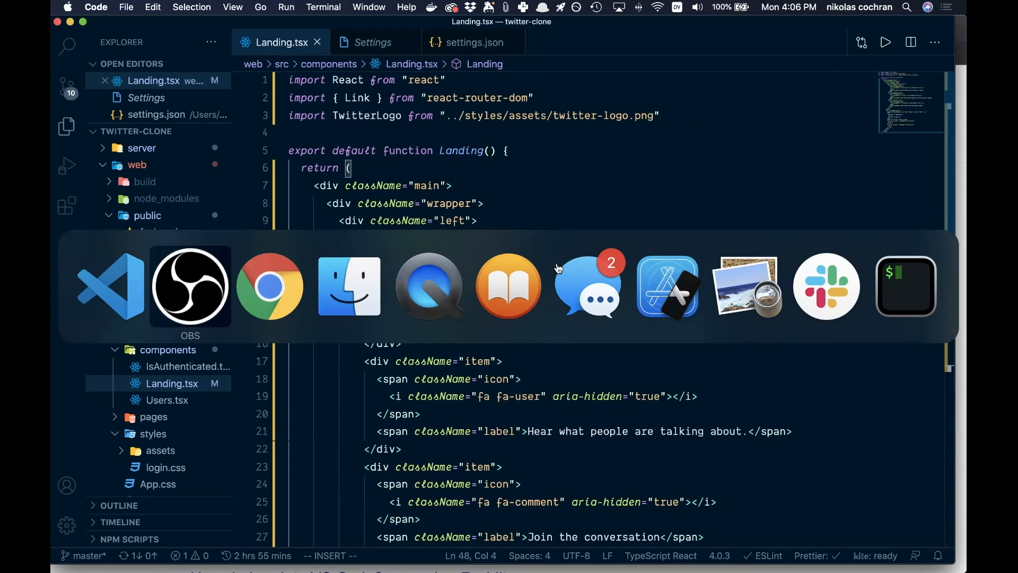
# Step: Preview the unstyled /landing page with features, logo, heading and links in Chrome
pyautogui.click(269, 286)
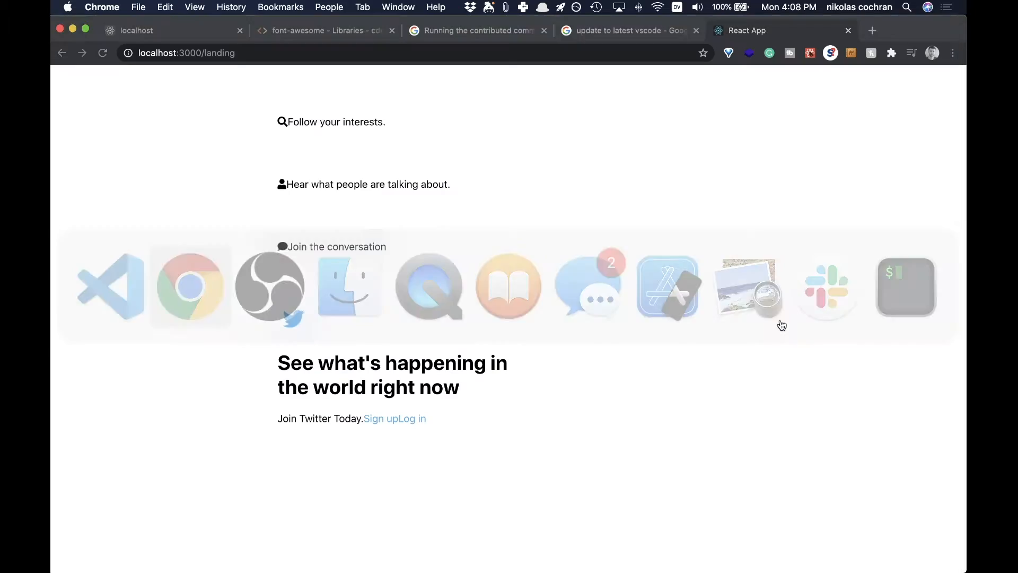
pyautogui.moveTo(474, 435)
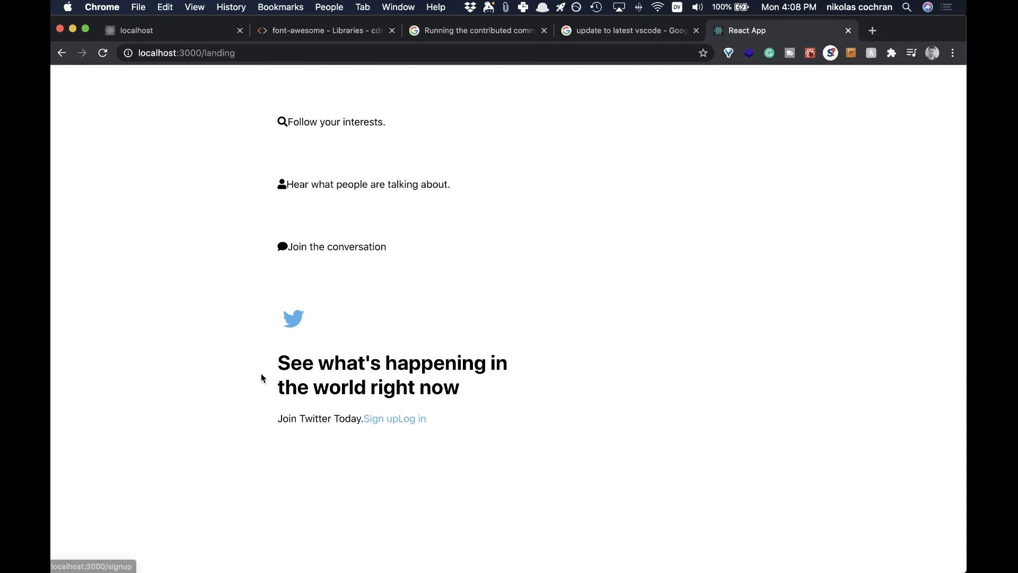
pyautogui.moveTo(415, 457)
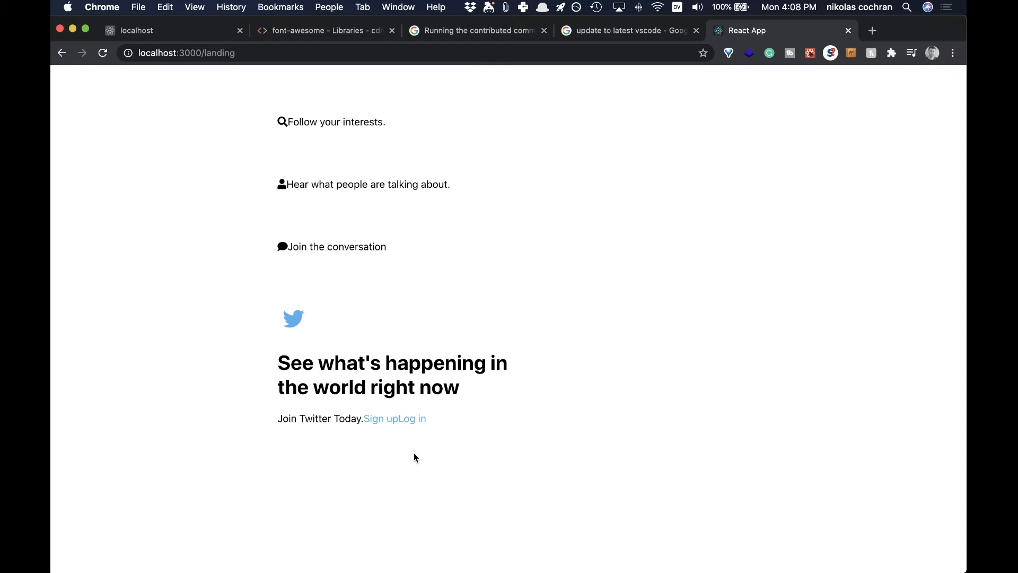
pyautogui.moveTo(679, 426)
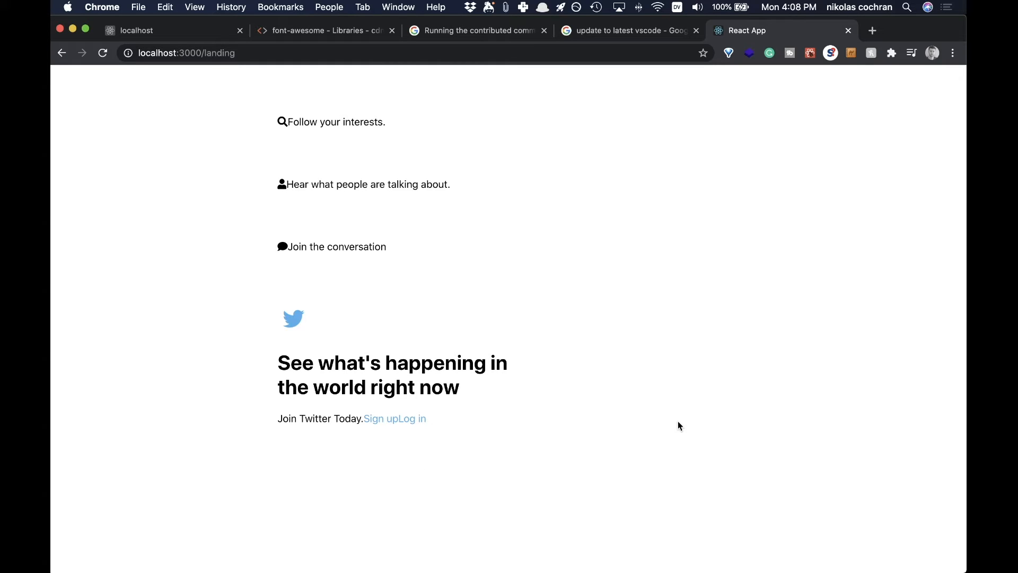
pyautogui.moveTo(686, 422)
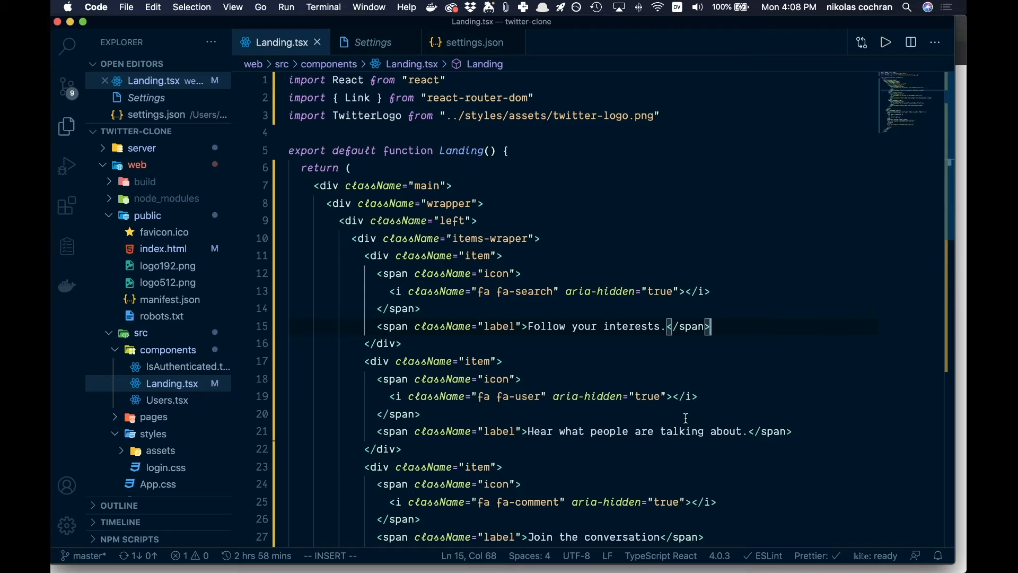
pyautogui.moveTo(688, 283)
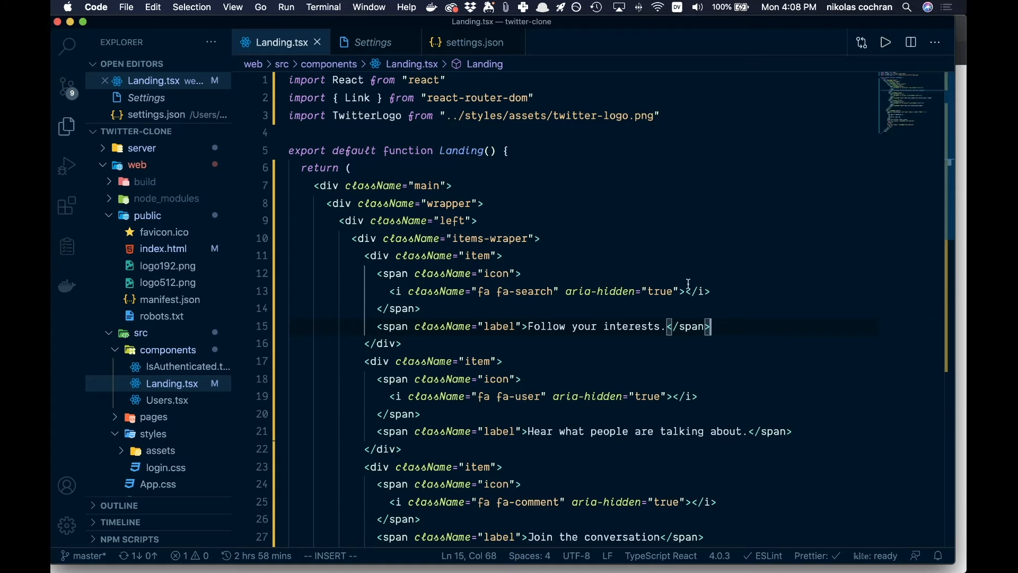
pyautogui.moveTo(581, 328)
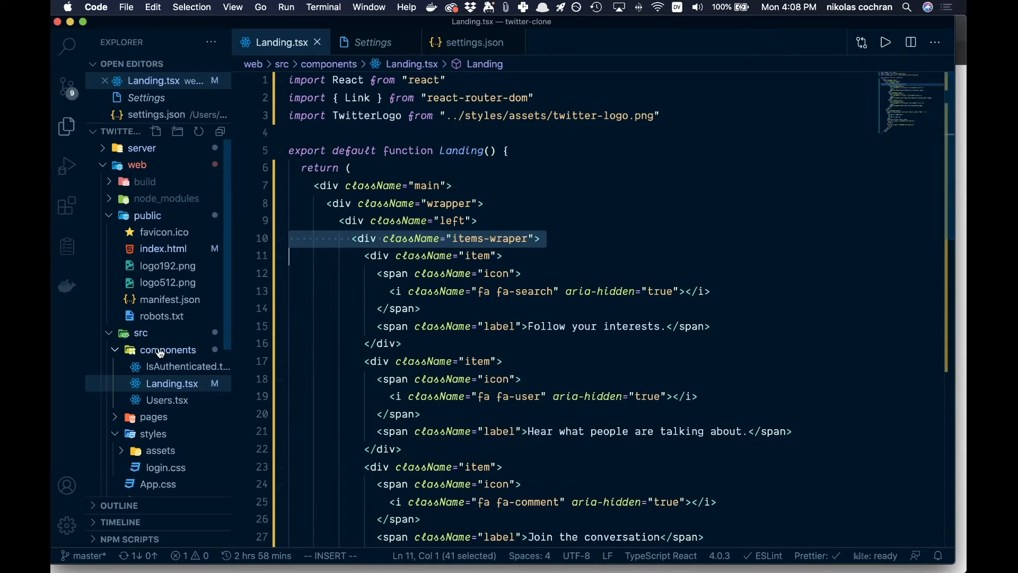
# Step: Create a new empty landing.css file inside the styles folder
pyautogui.click(140, 333)
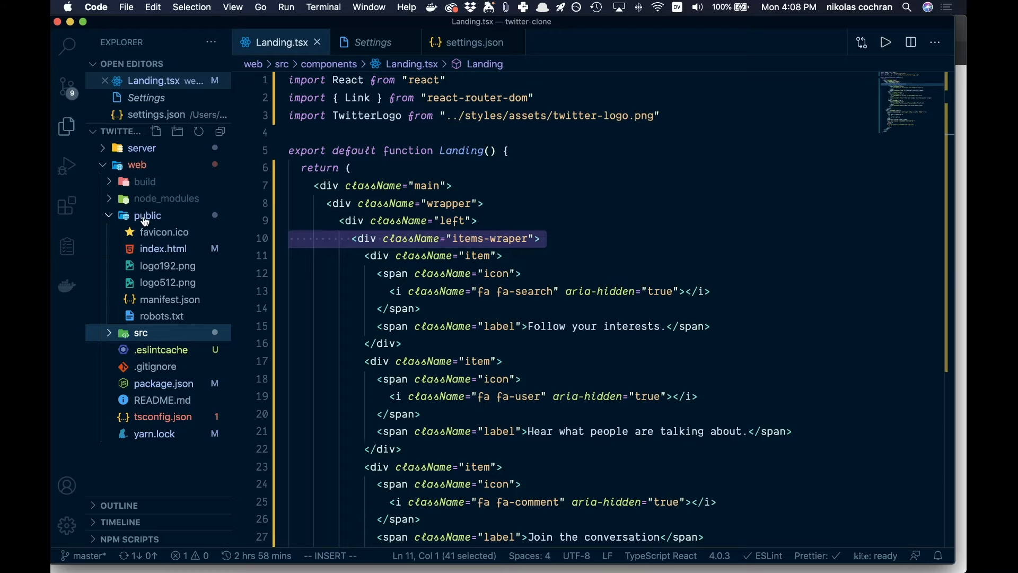
pyautogui.click(140, 332)
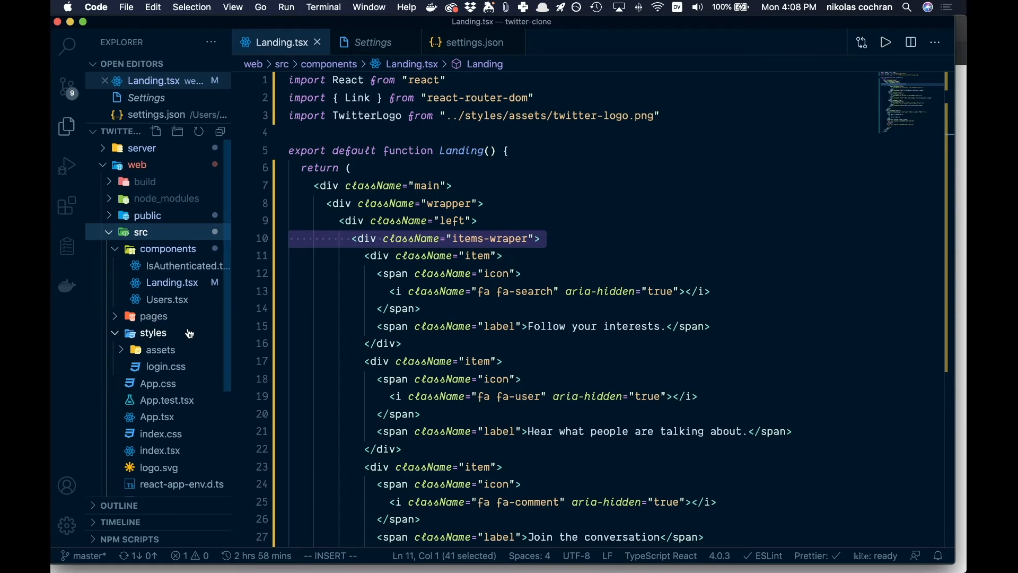
pyautogui.scroll(-3)
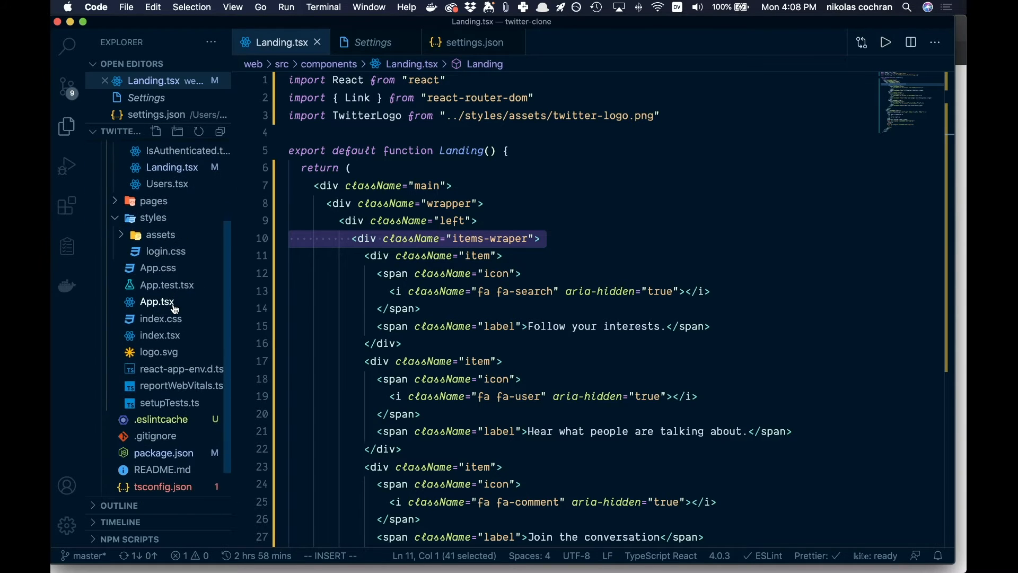
pyautogui.rightClick(153, 217)
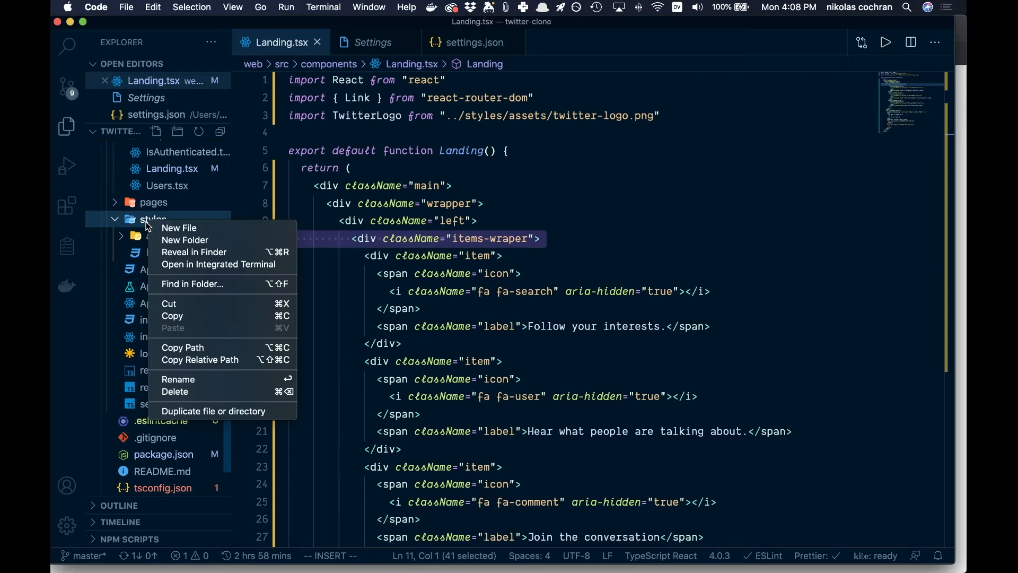
pyautogui.click(179, 228)
pyautogui.write('landing.css')
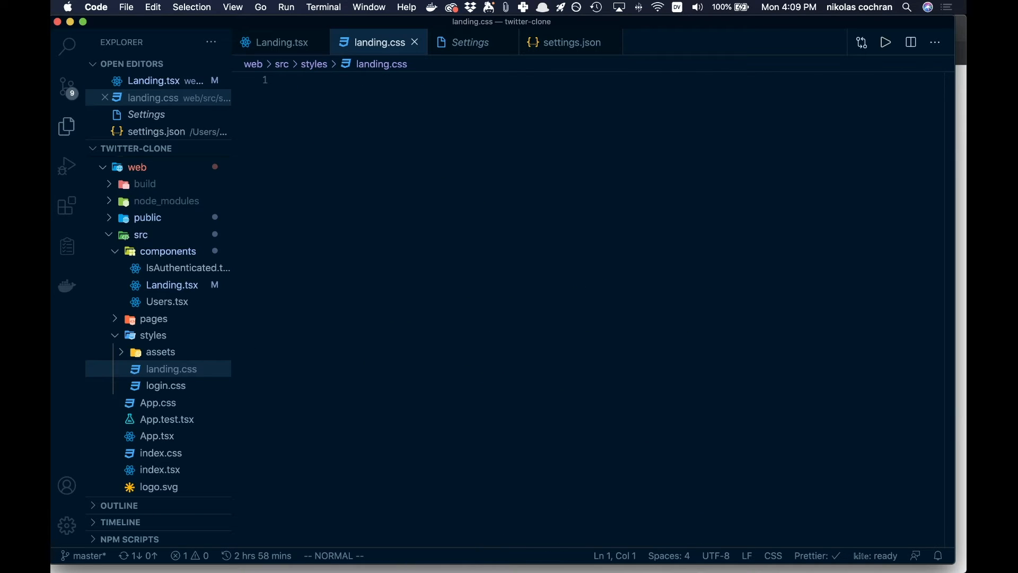
pyautogui.moveTo(538, 63)
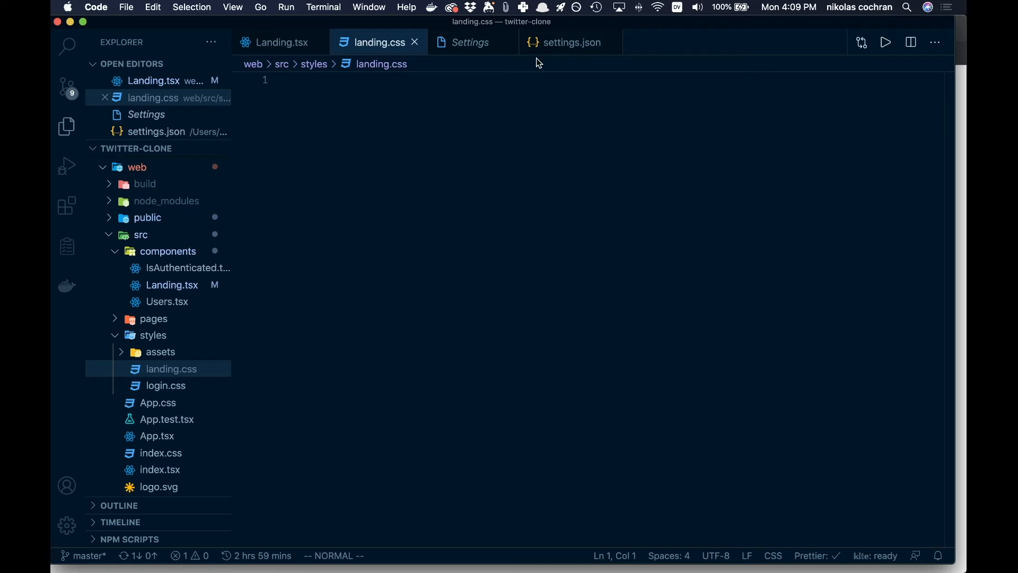
# Step: Add import '../styles/landing.css' at the top of Landing.tsx
pyautogui.click(282, 42)
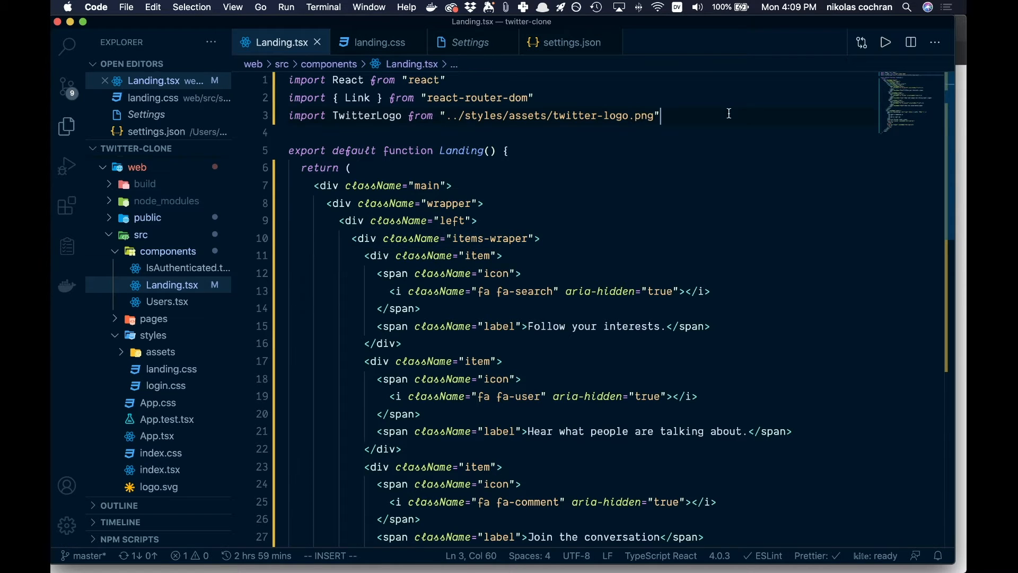
pyautogui.write('import')
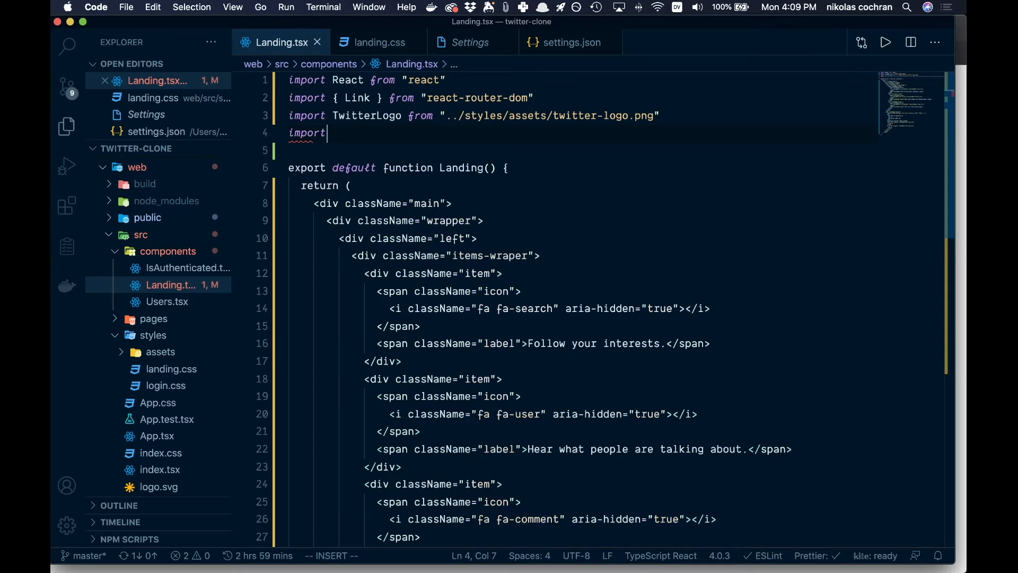
pyautogui.write("'..")
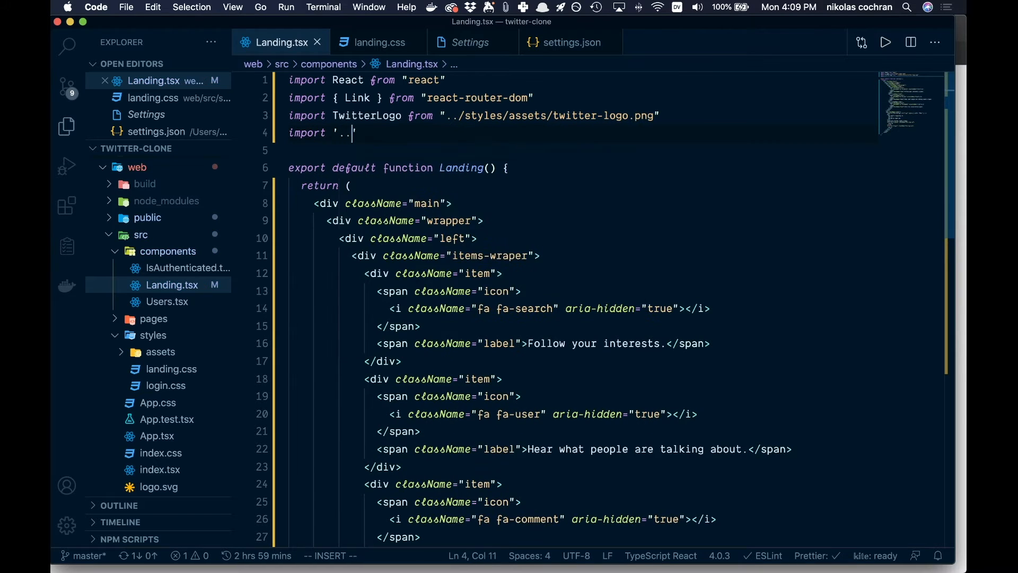
pyautogui.write('../styles')
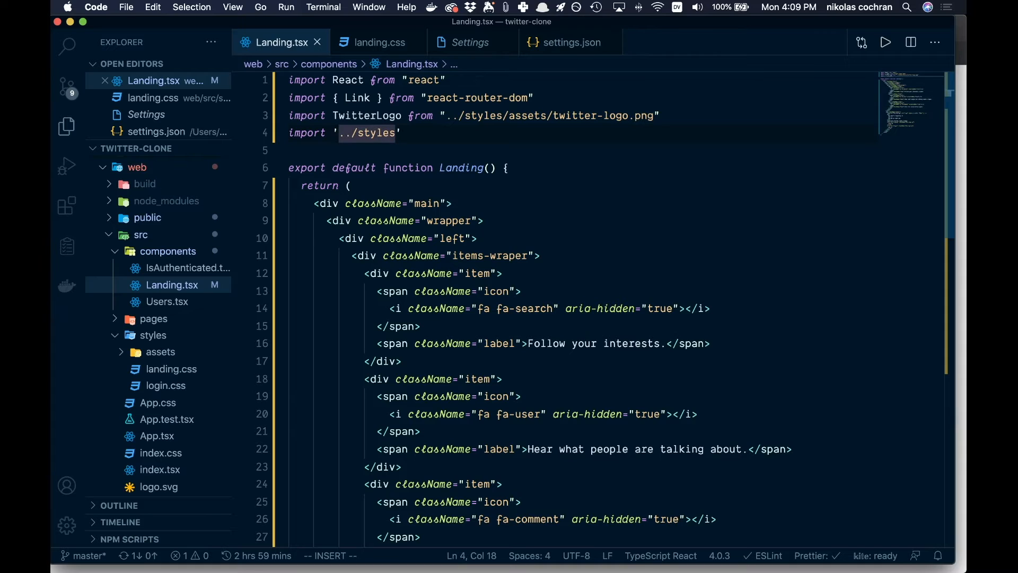
pyautogui.write('/lan')
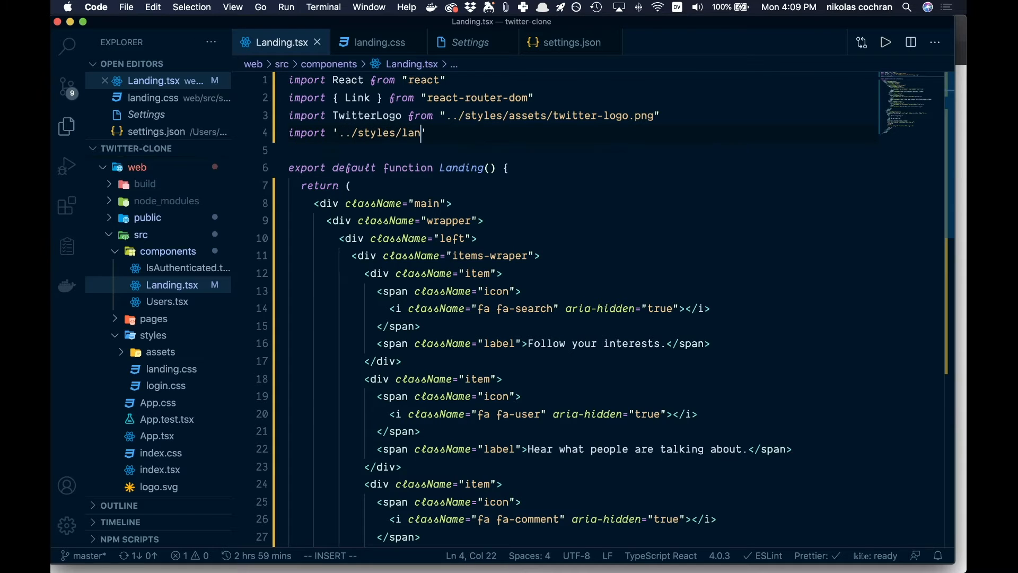
pyautogui.write('din')
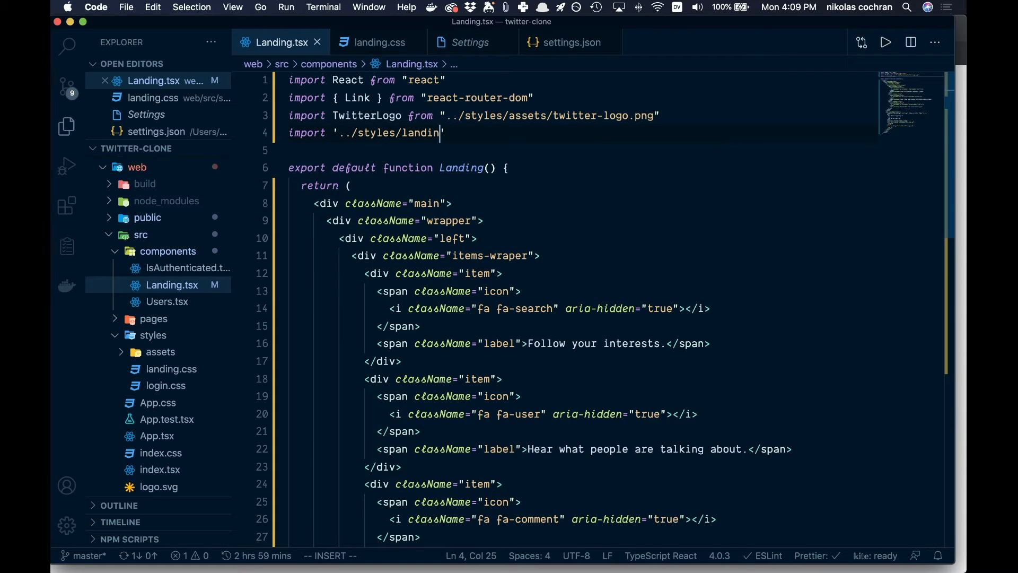
pyautogui.write('g.css')
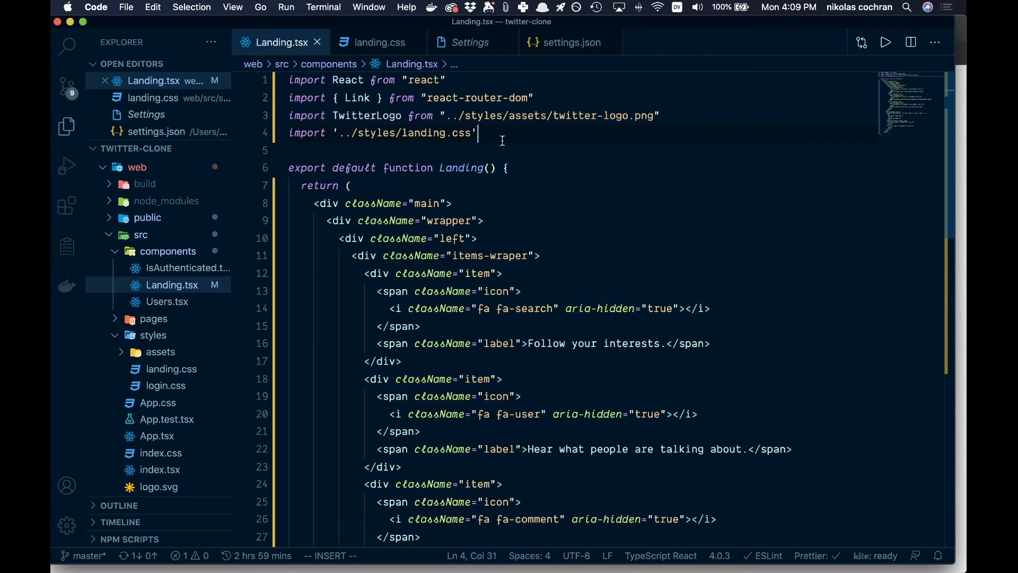
pyautogui.moveTo(372, 43)
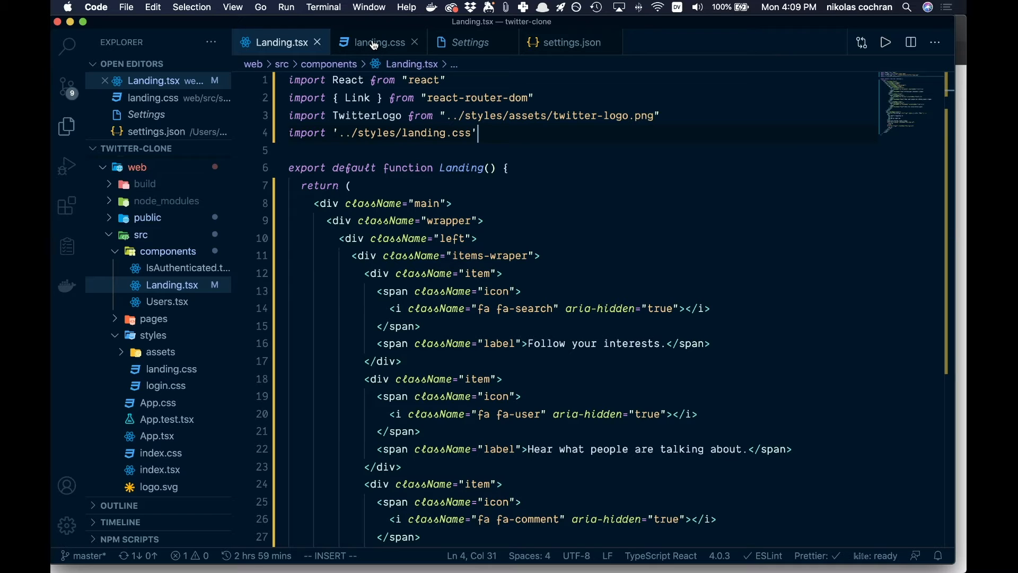
# Step: Write landing.css rules for .main, panels and buttons, ending with .btn-login:hover background #eaf5fd, color #1da1f2
pyautogui.click(379, 42)
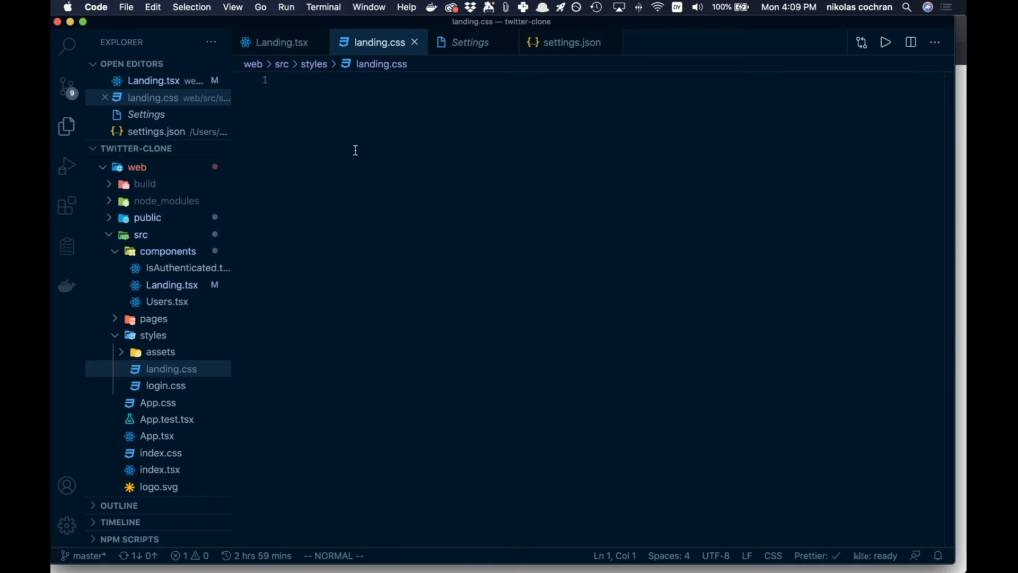
pyautogui.moveTo(355, 150)
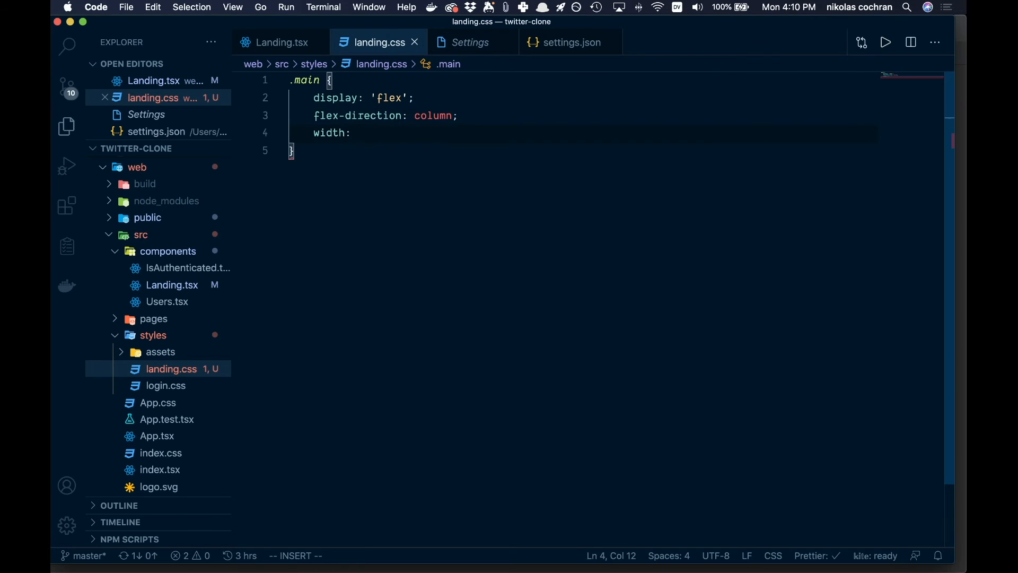
pyautogui.write('100%;')
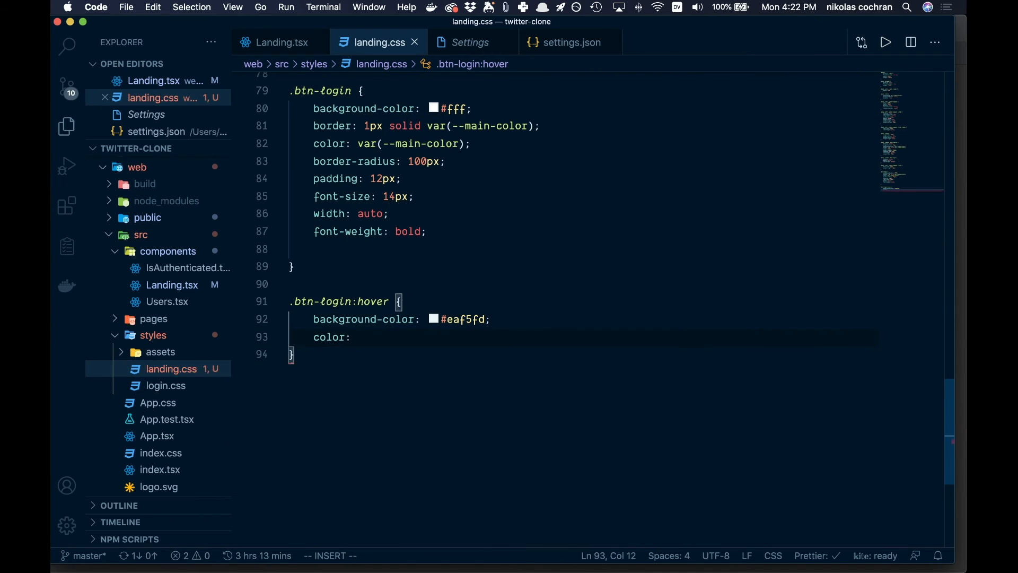
pyautogui.write('#1da1f2;')
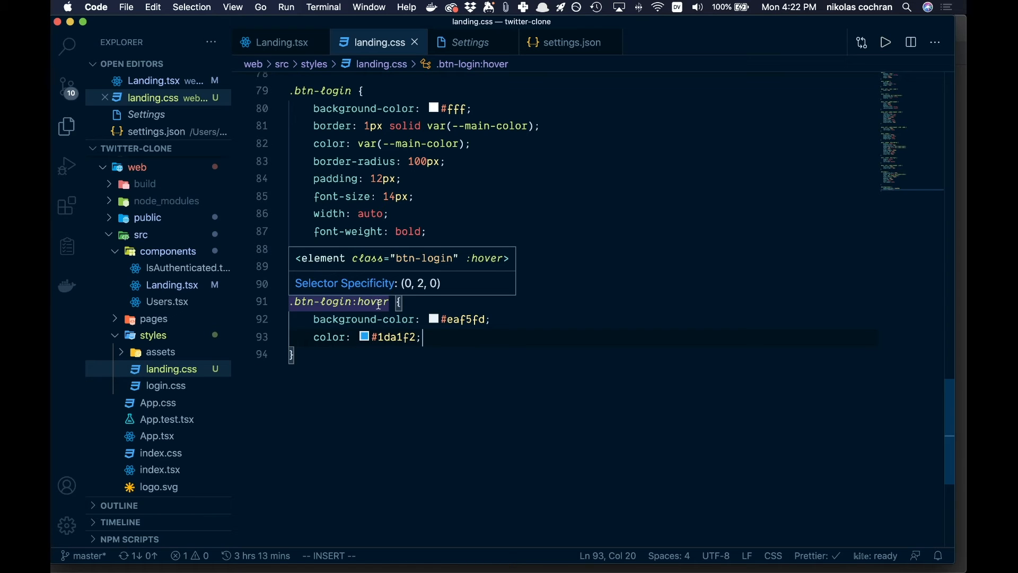
pyautogui.moveTo(366, 319)
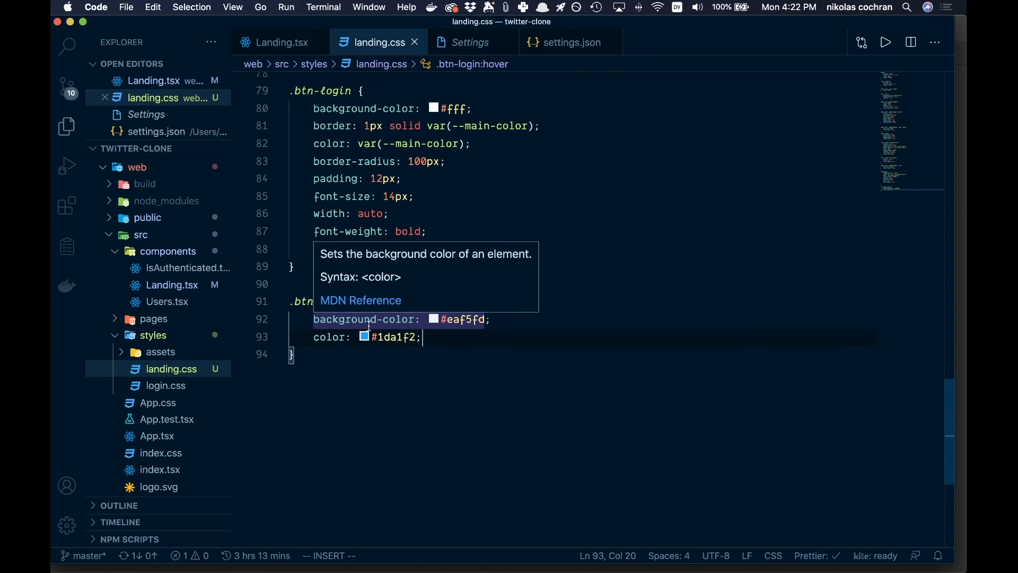
pyautogui.click(524, 379)
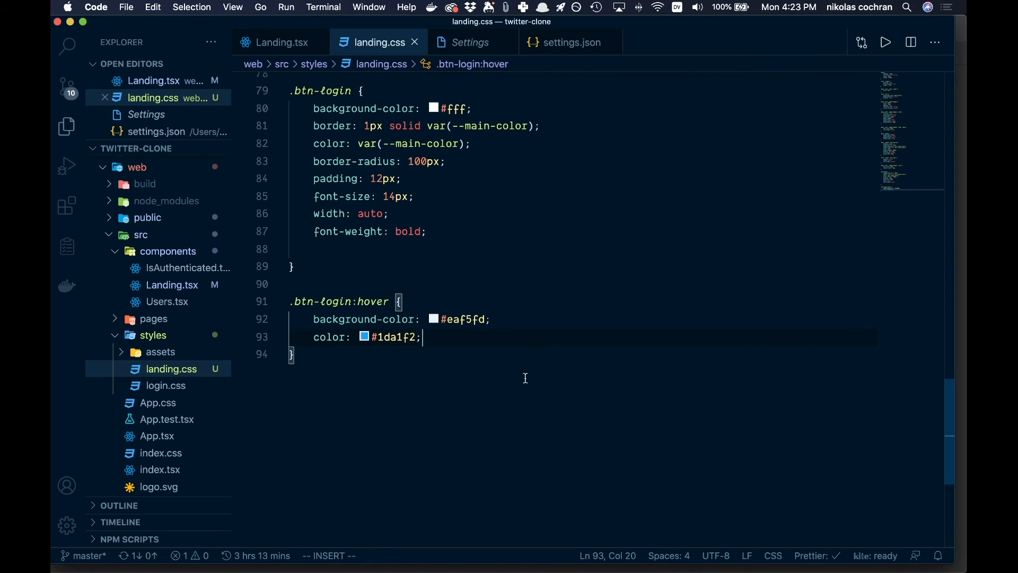
pyautogui.scroll(3)
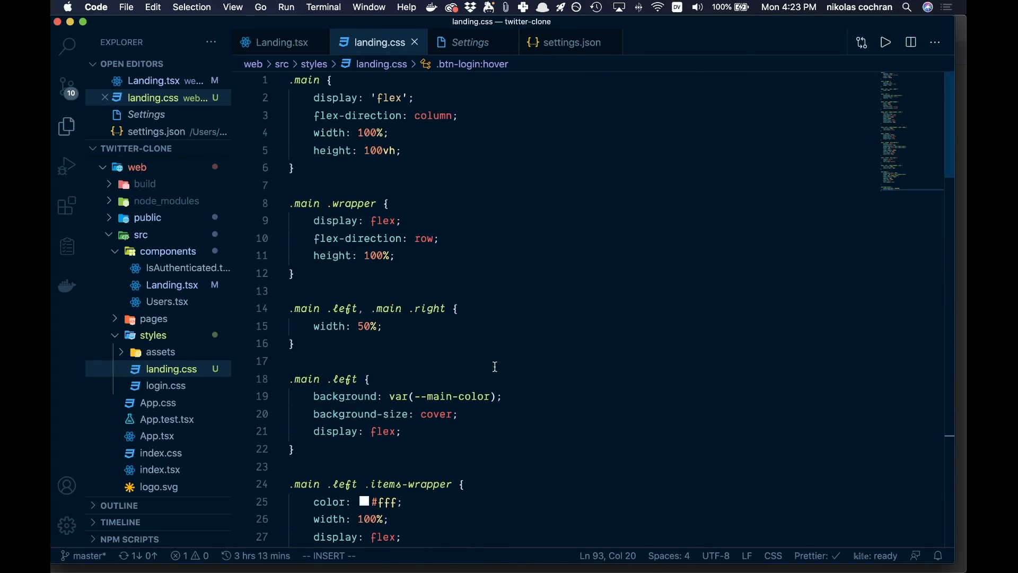
pyautogui.moveTo(576, 287)
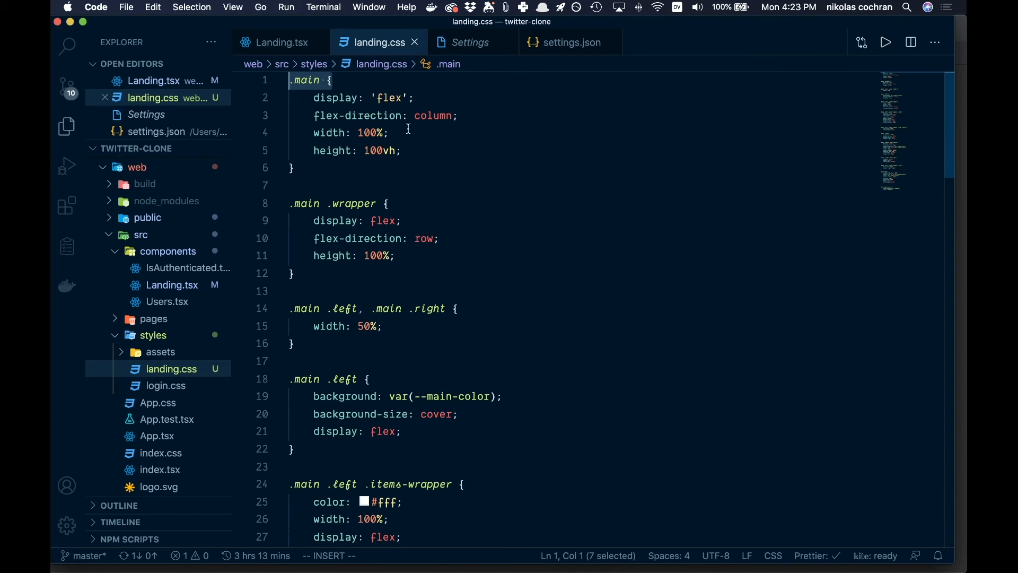
pyautogui.scroll(-3)
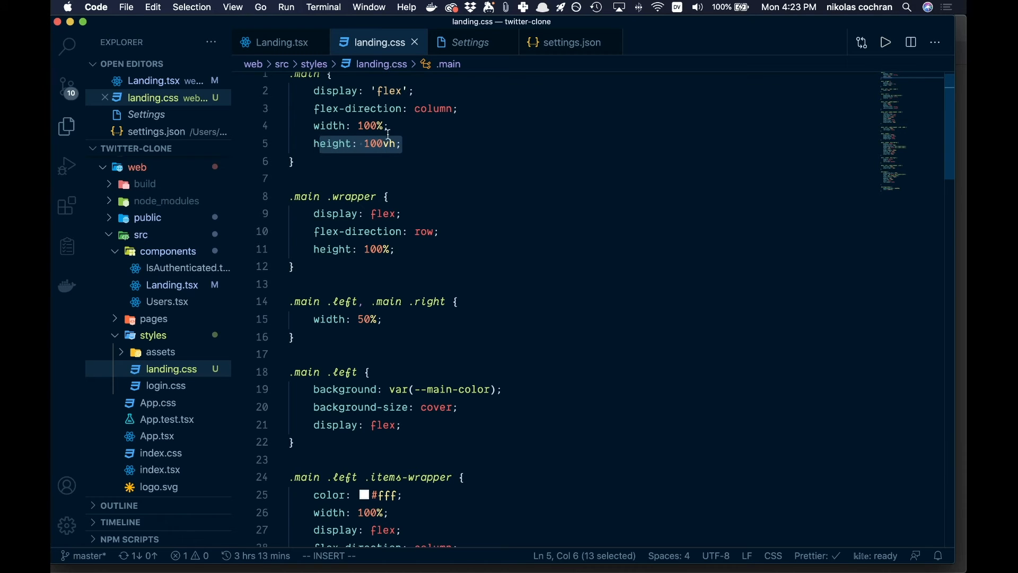
pyautogui.scroll(-3)
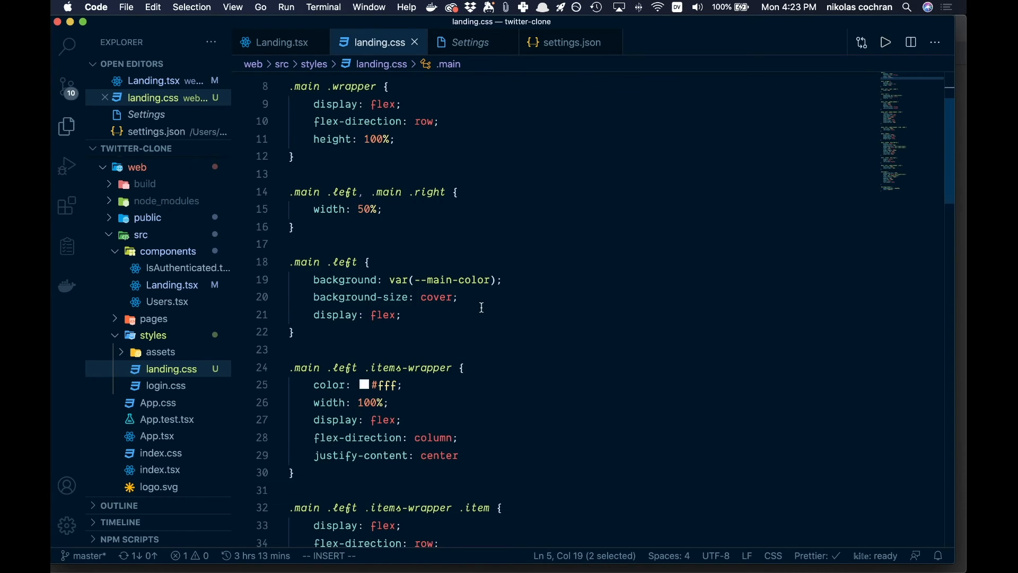
pyautogui.scroll(3)
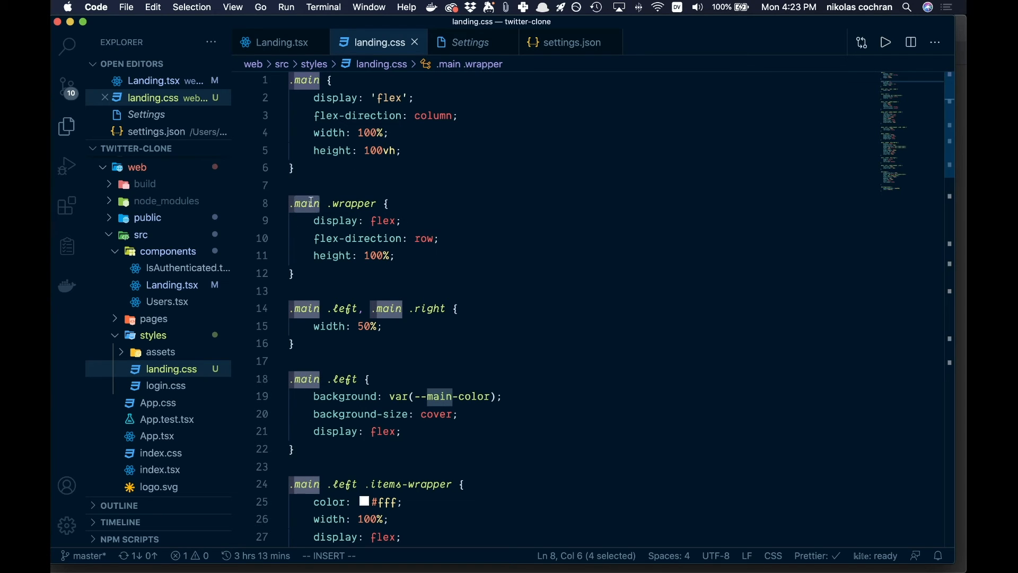
pyautogui.moveTo(365, 255)
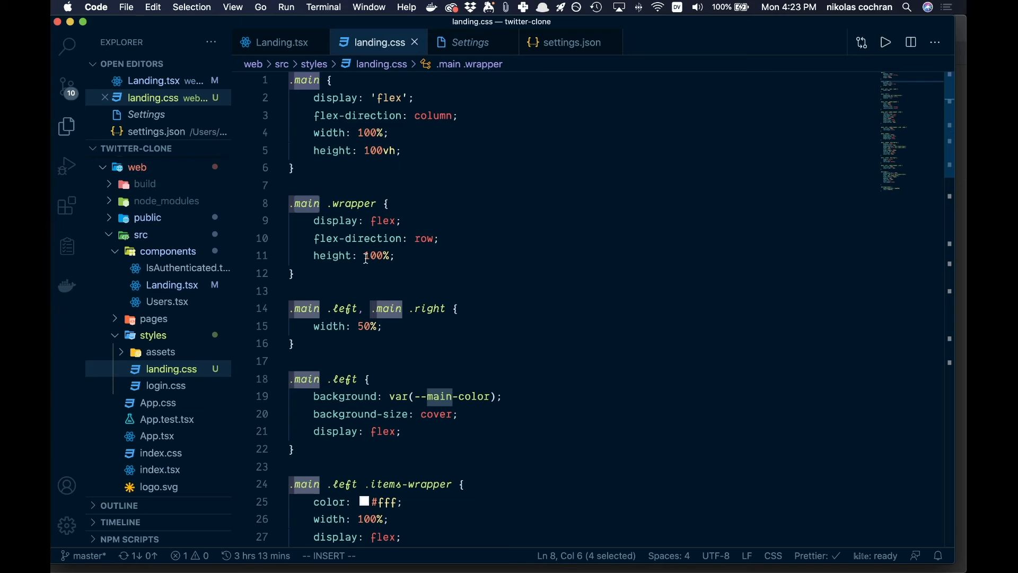
pyautogui.scroll(-3)
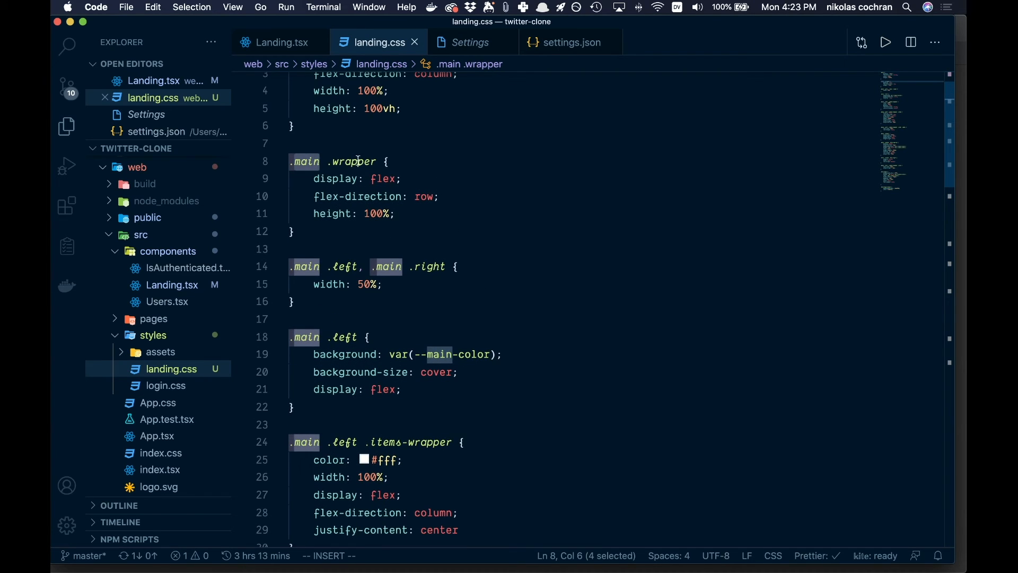
pyautogui.moveTo(454, 302)
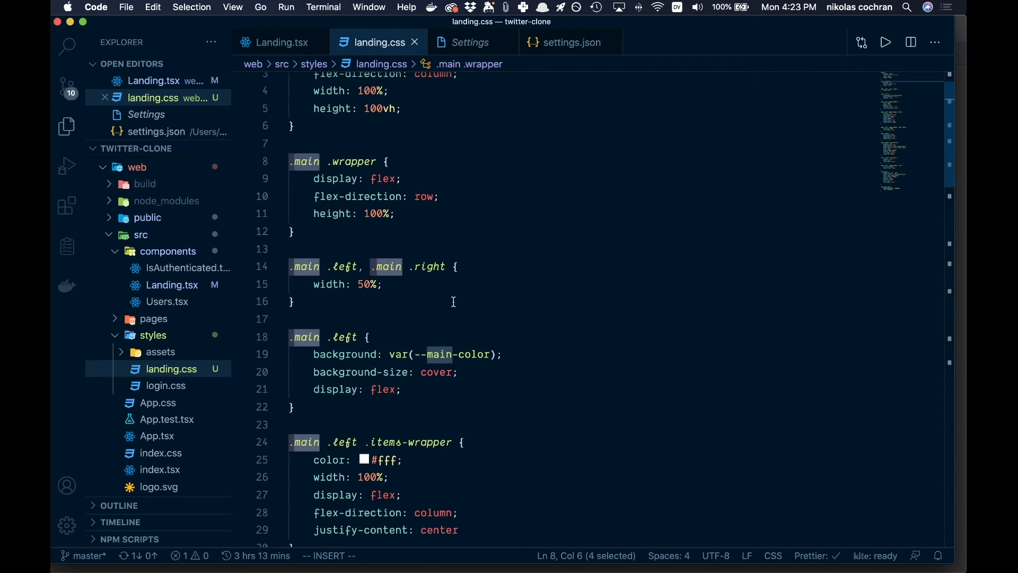
pyautogui.scroll(-3)
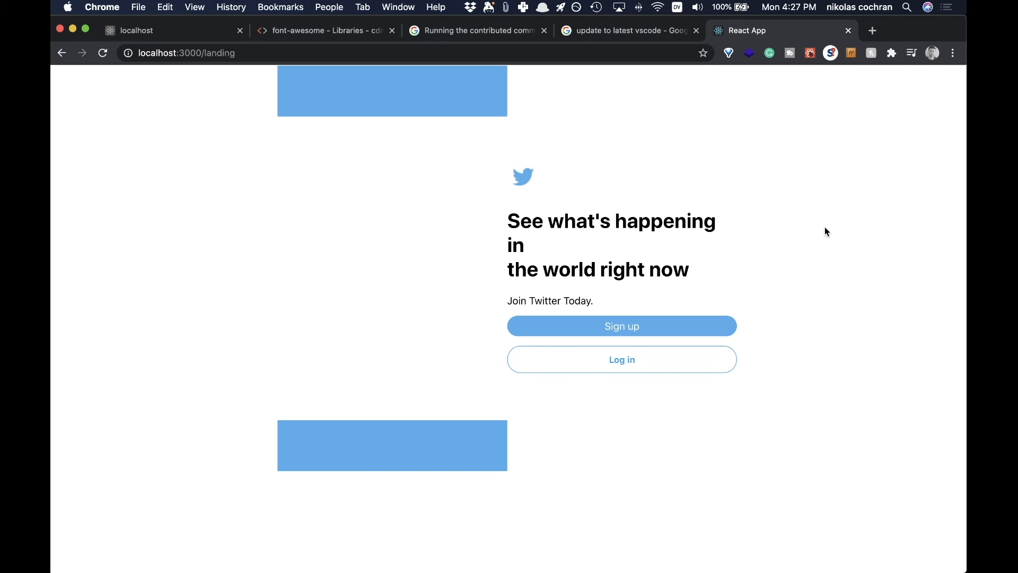
pyautogui.moveTo(805, 236)
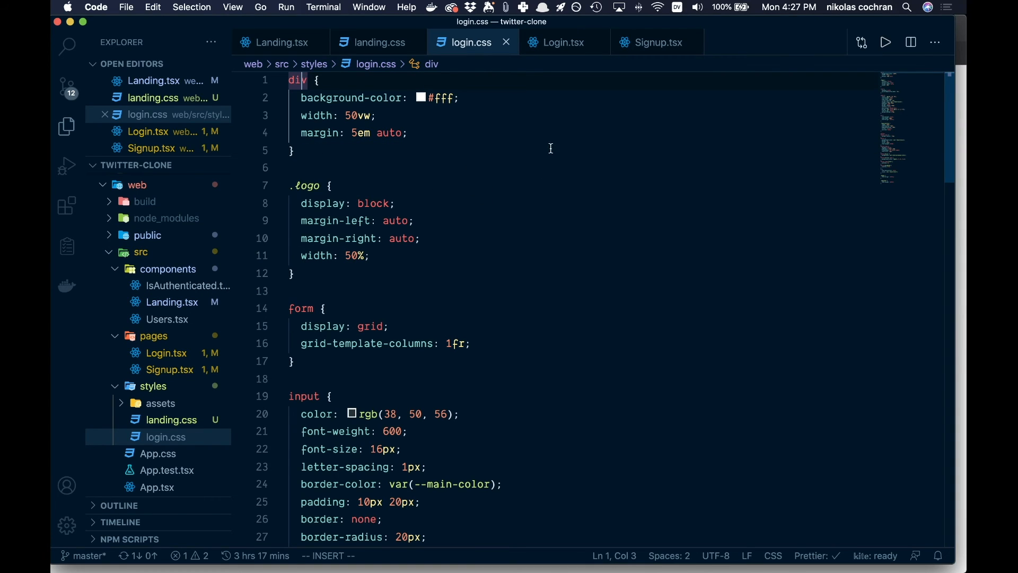
pyautogui.moveTo(296, 80)
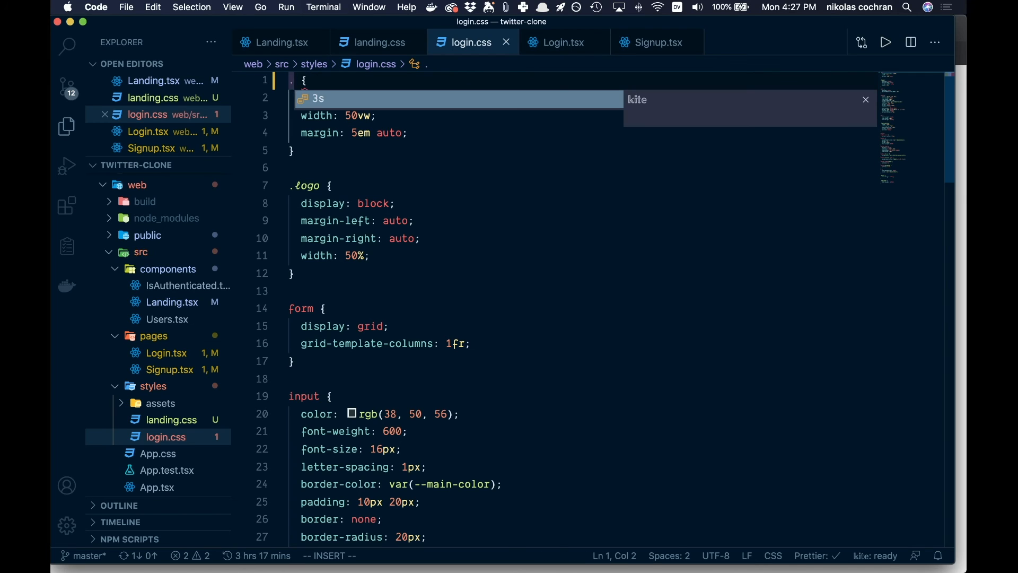
# Step: Rename login.css's div selector to .container and check its class in Login.tsx and Signup.tsx
pyautogui.write('.container')
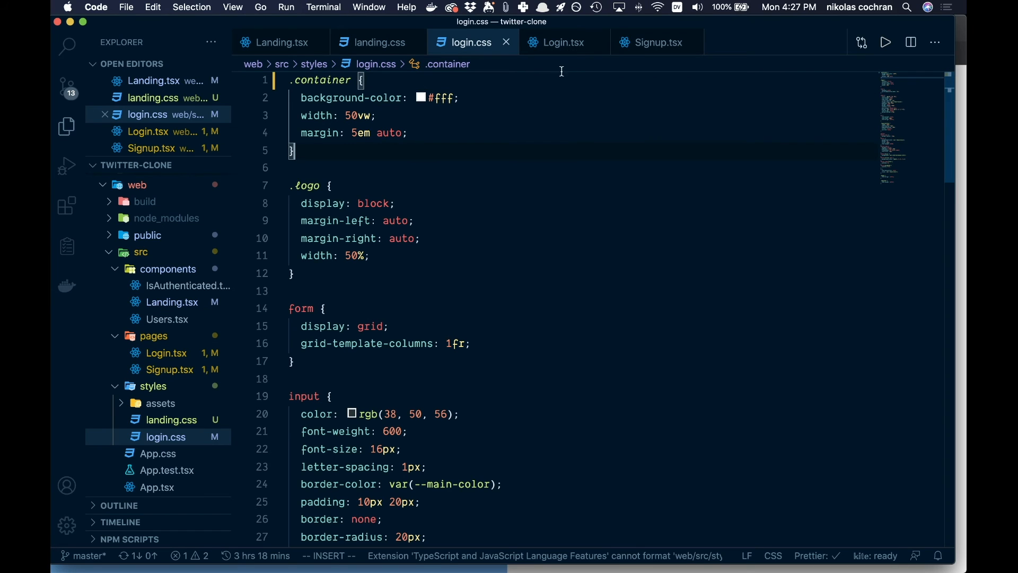
pyautogui.click(561, 42)
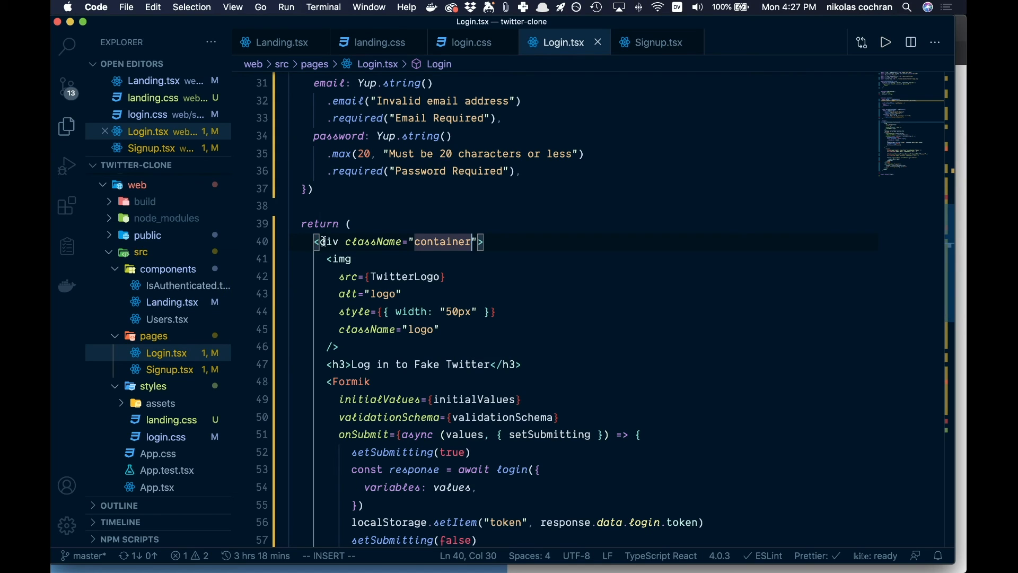
pyautogui.doubleClick(442, 241)
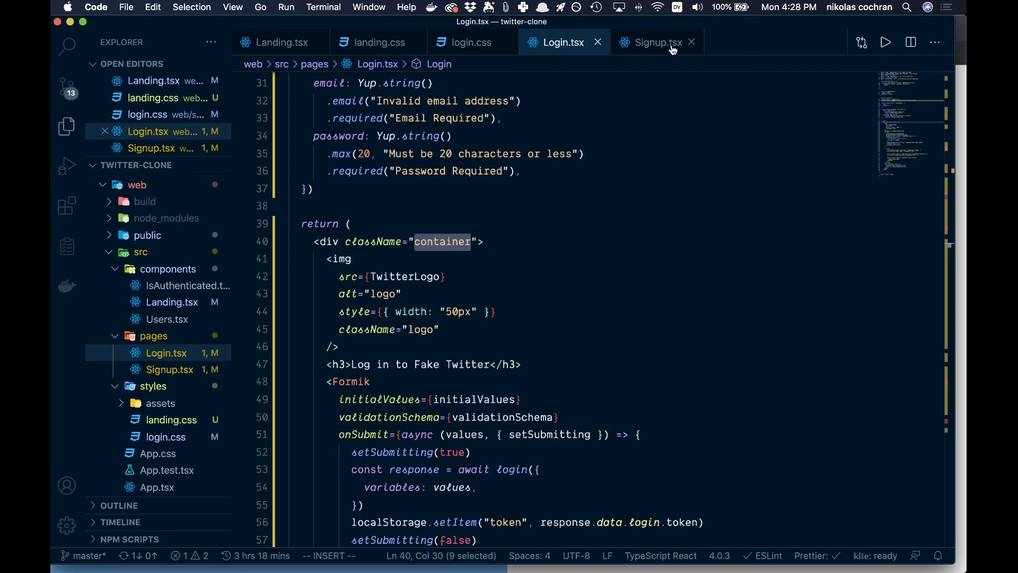
pyautogui.click(653, 42)
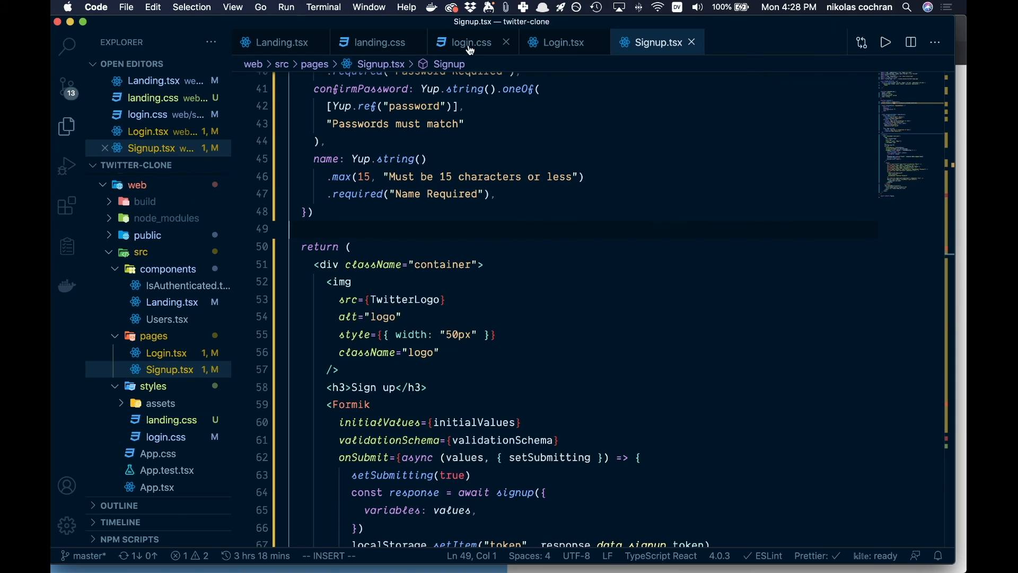
# Step: Review the .container rule in login.css and return to the landing.css stylesheet
pyautogui.click(561, 43)
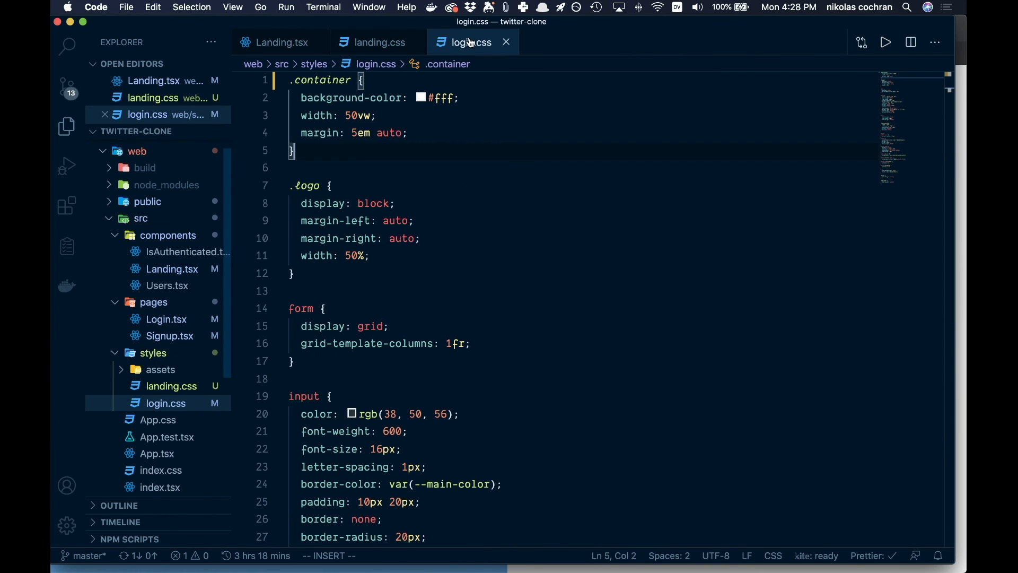
pyautogui.click(530, 168)
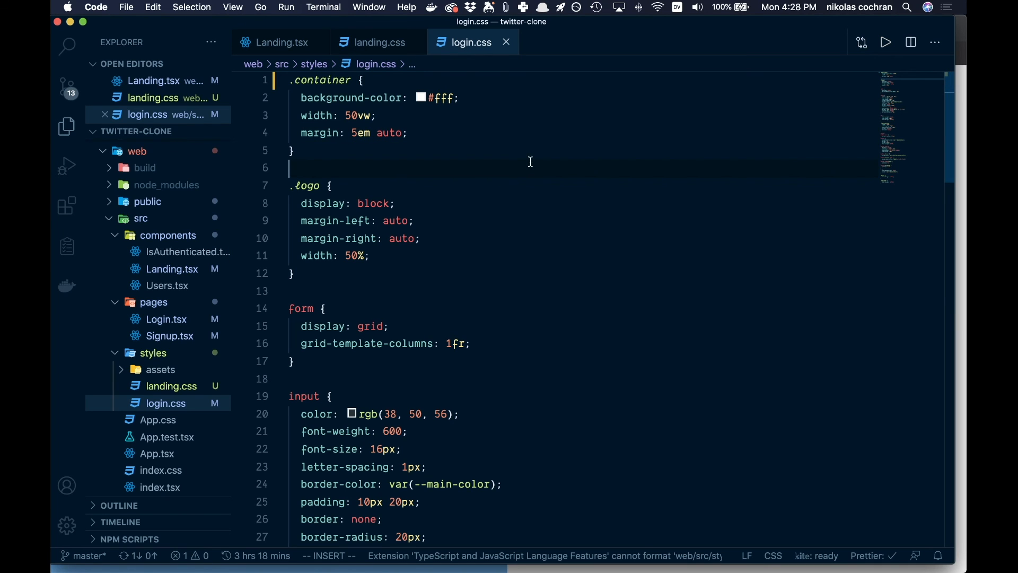
pyautogui.click(378, 42)
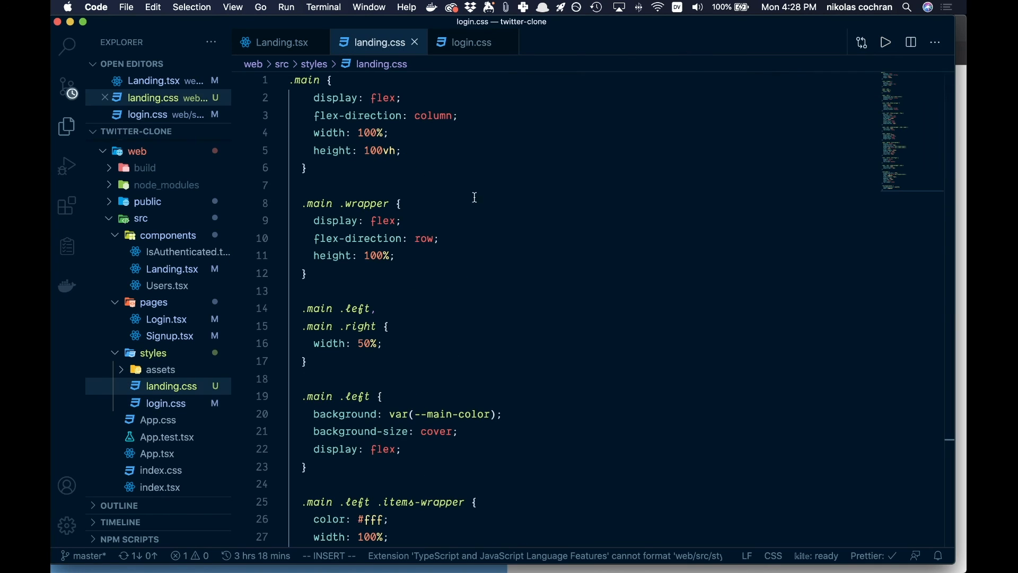
pyautogui.click(305, 167)
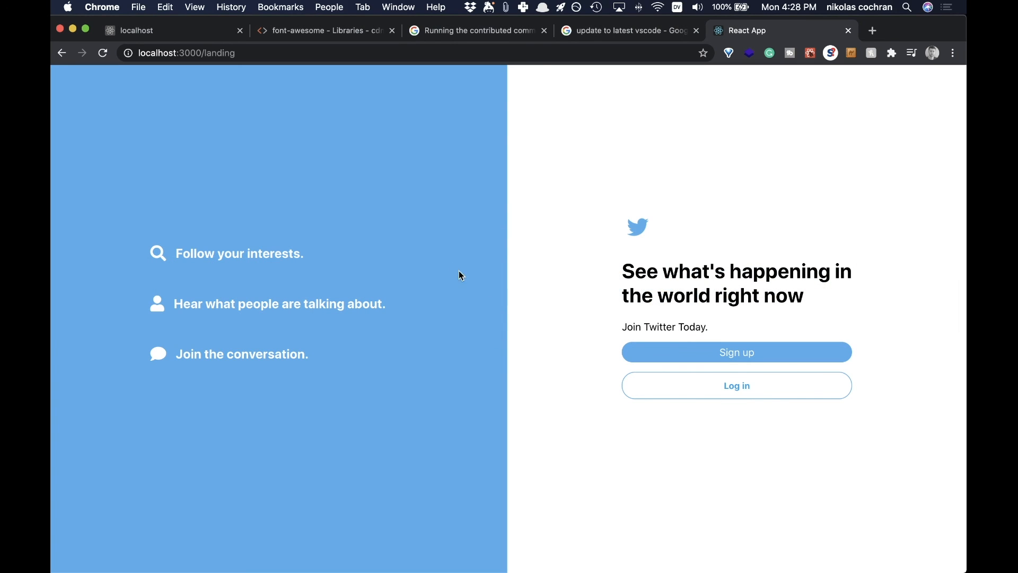
pyautogui.moveTo(503, 381)
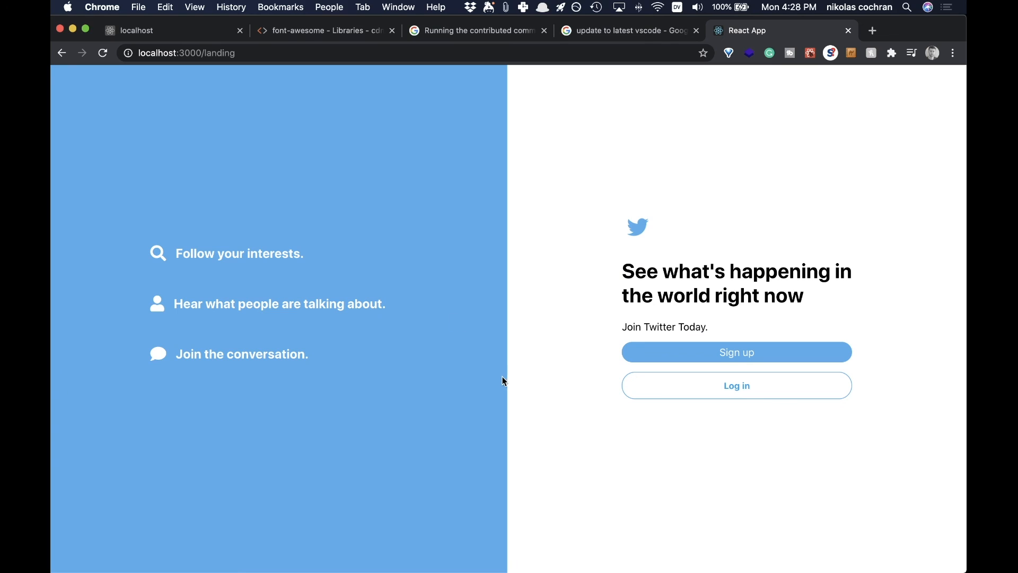
pyautogui.moveTo(492, 373)
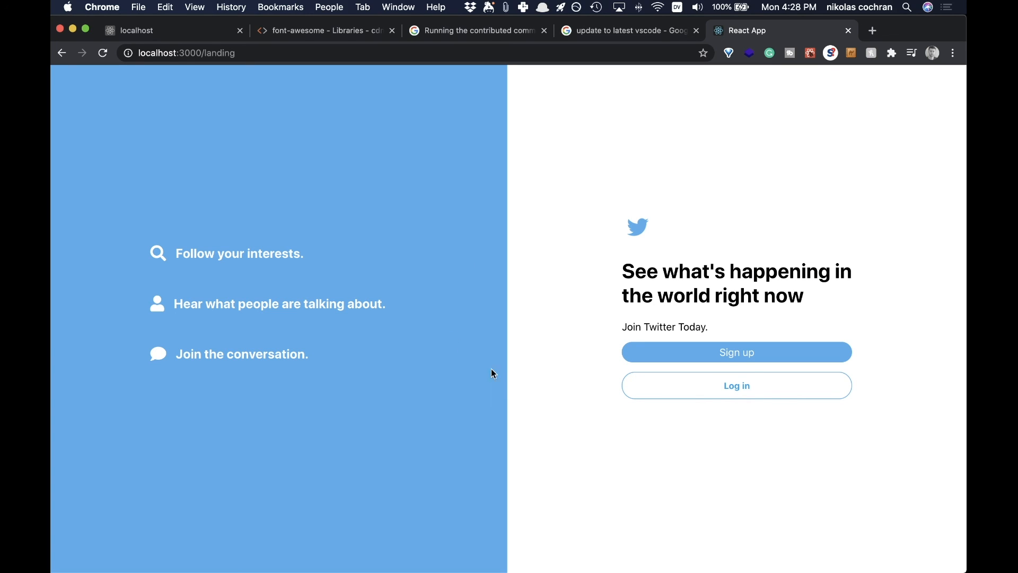
pyautogui.moveTo(450, 416)
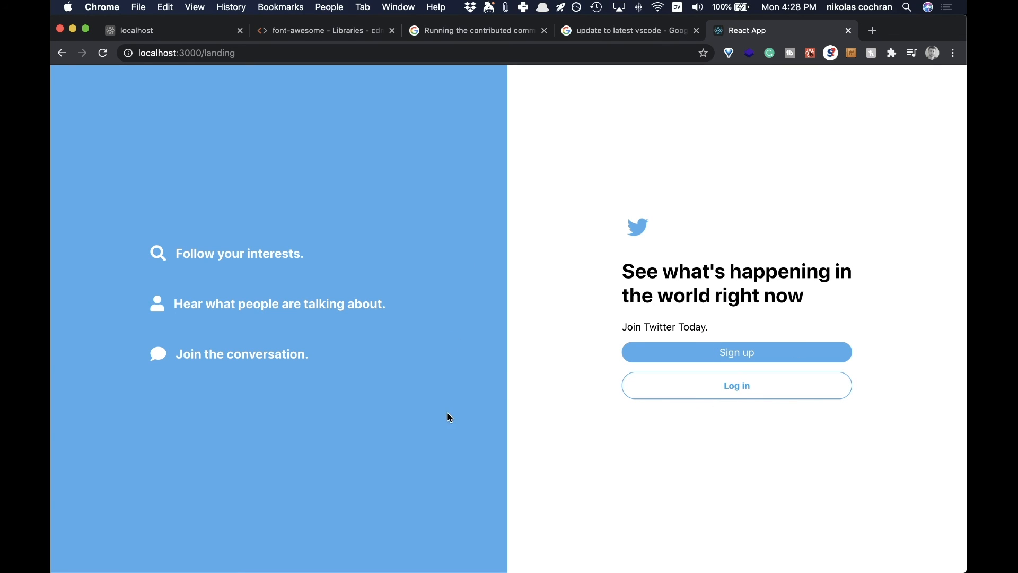
pyautogui.moveTo(374, 466)
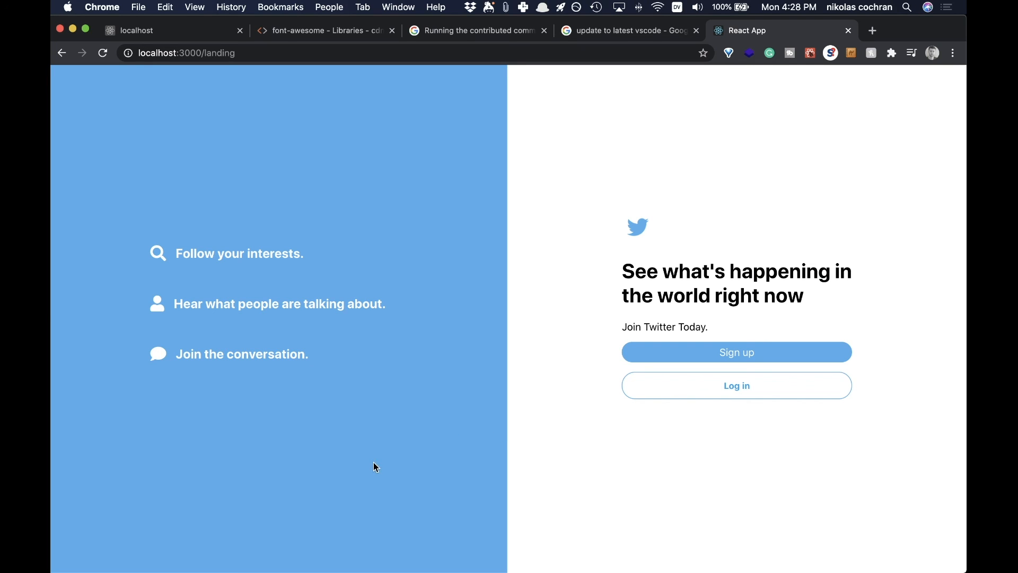
pyautogui.moveTo(396, 468)
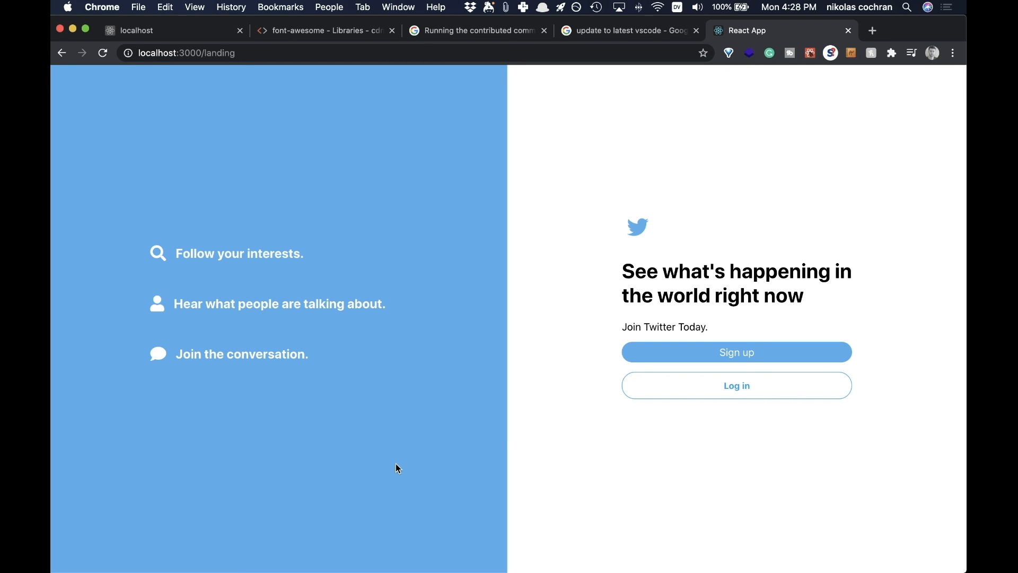
pyautogui.moveTo(385, 243)
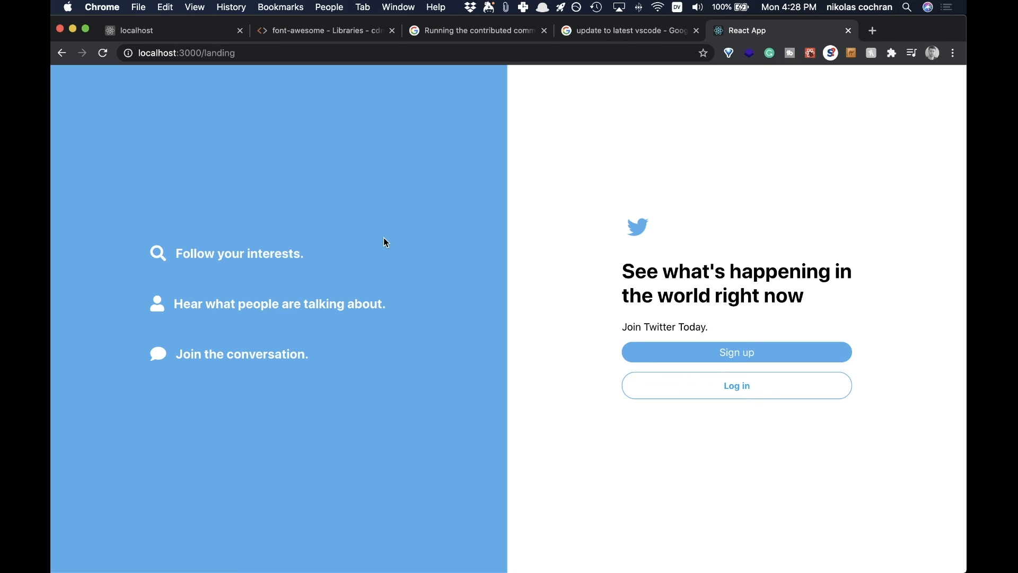
pyautogui.moveTo(391, 238)
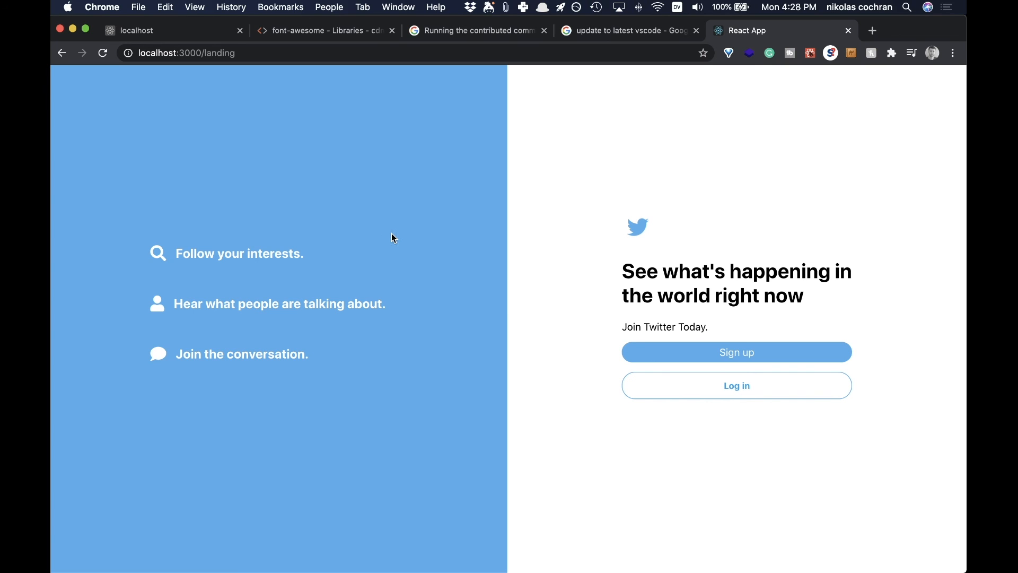
pyautogui.moveTo(432, 246)
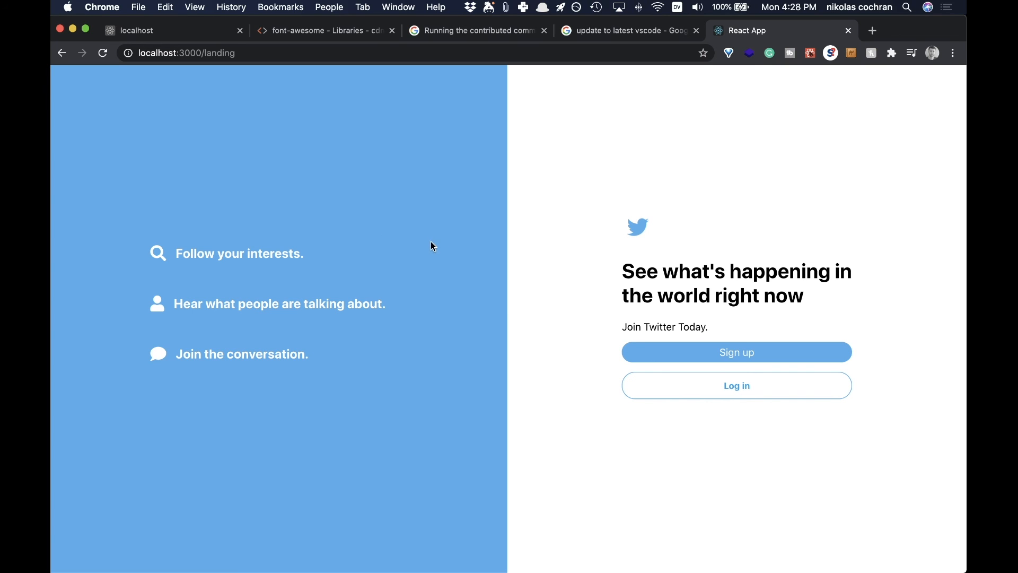
pyautogui.moveTo(427, 388)
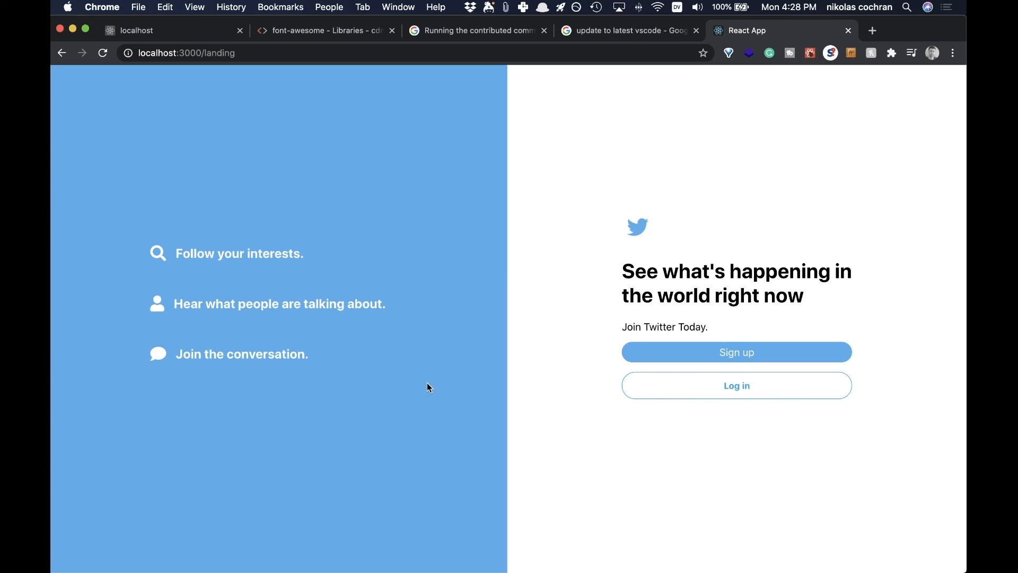
pyautogui.moveTo(429, 429)
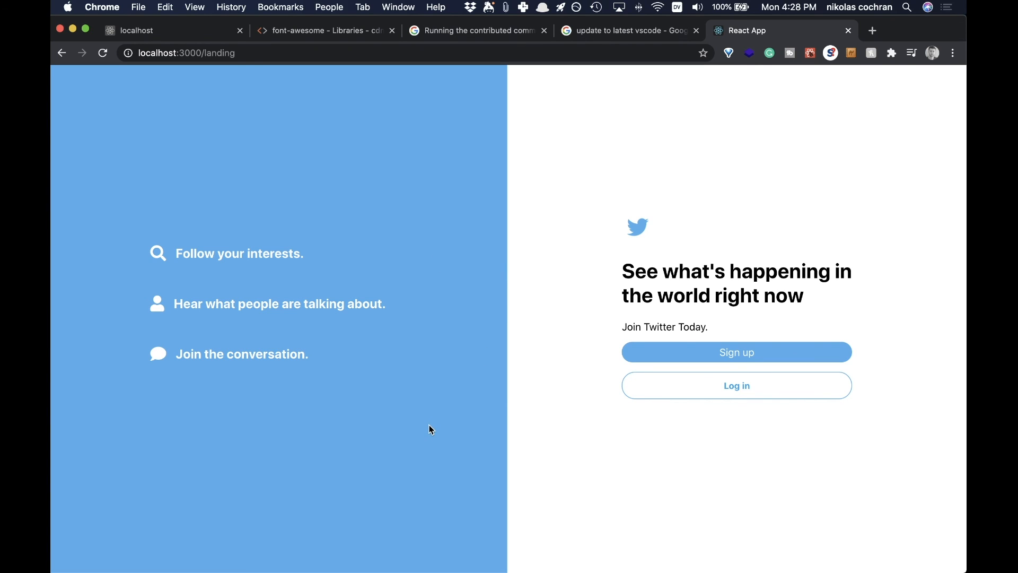
pyautogui.moveTo(445, 424)
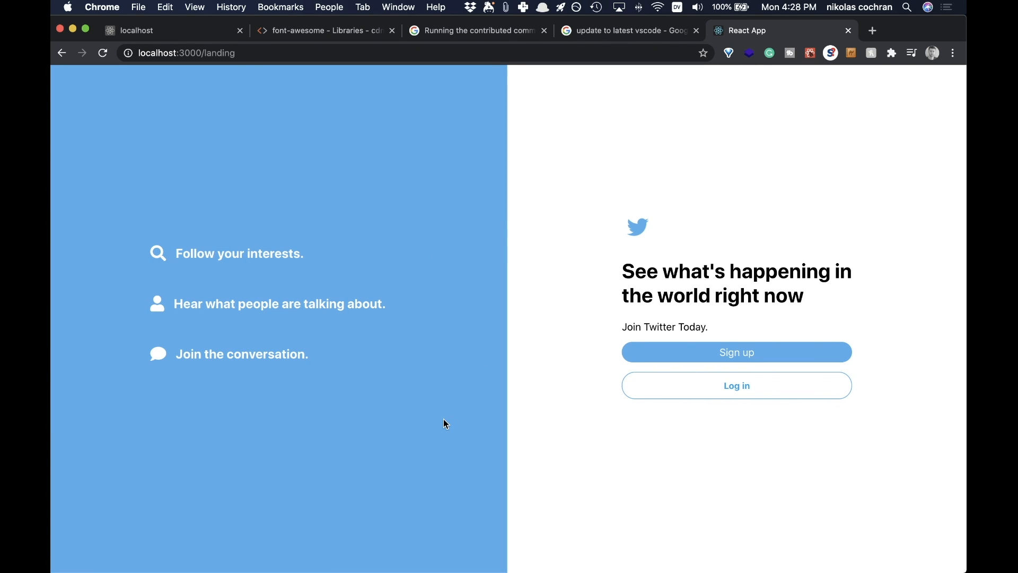